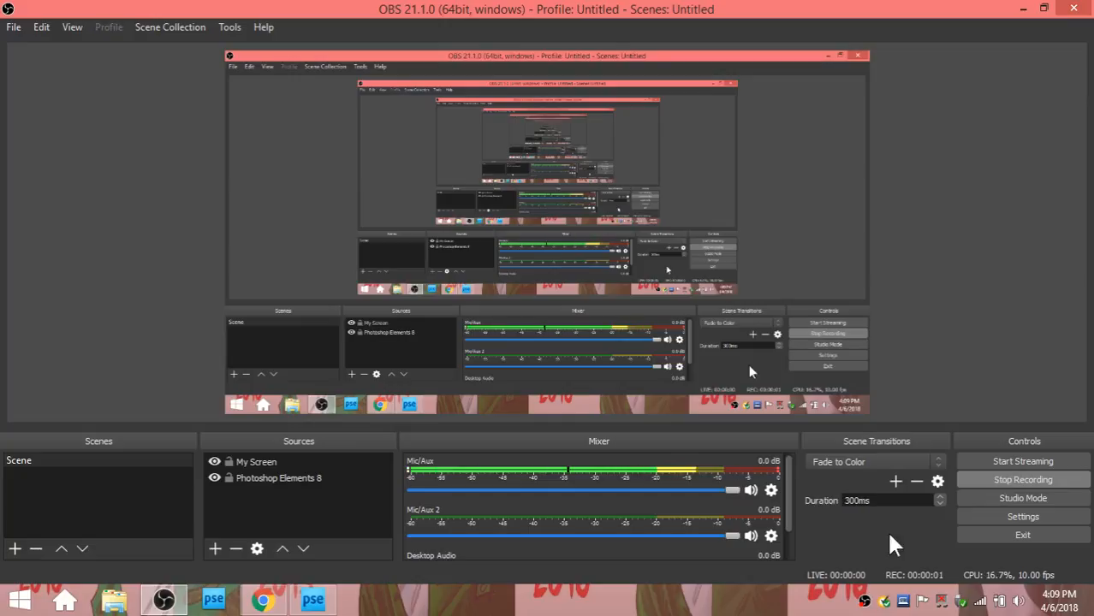
{"action": "mouse_move", "coordinate": [539, 126]}
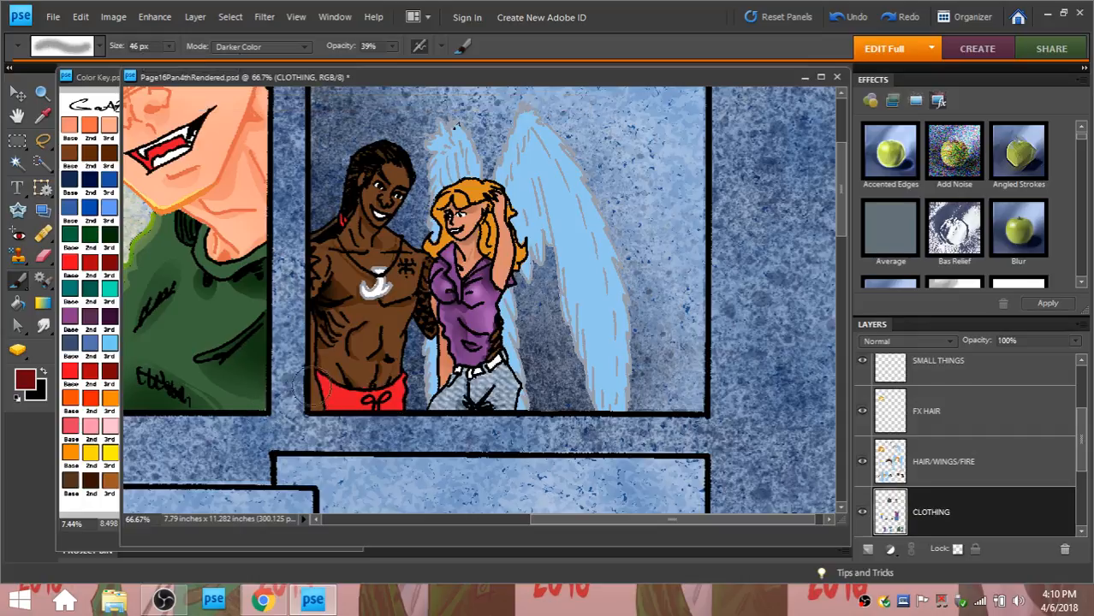
{"action": "left_click", "coordinate": [316, 390]}
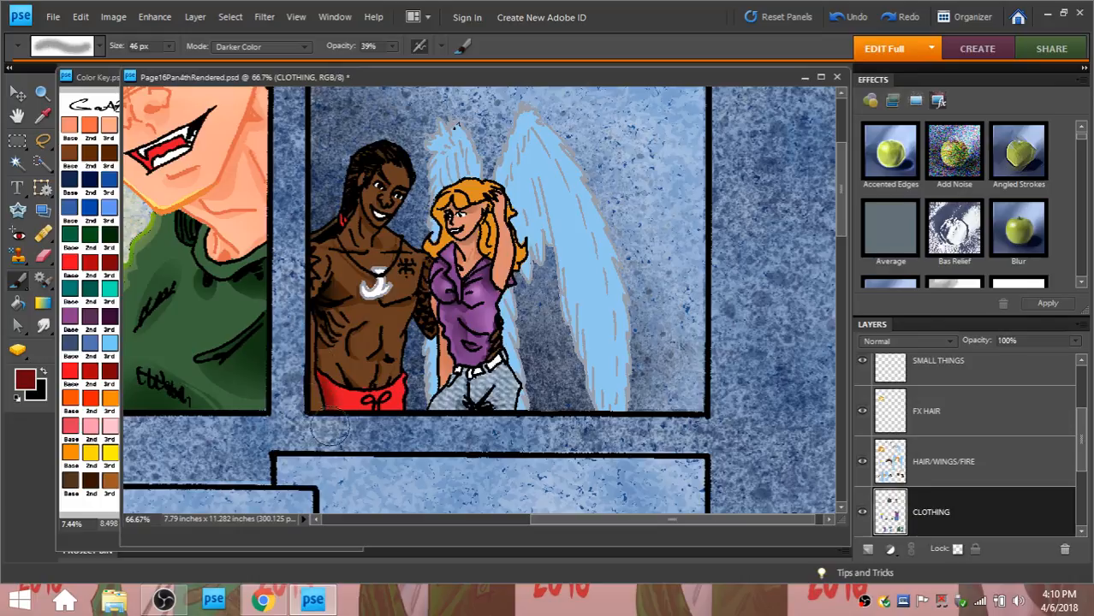
{"action": "mouse_move", "coordinate": [380, 428]}
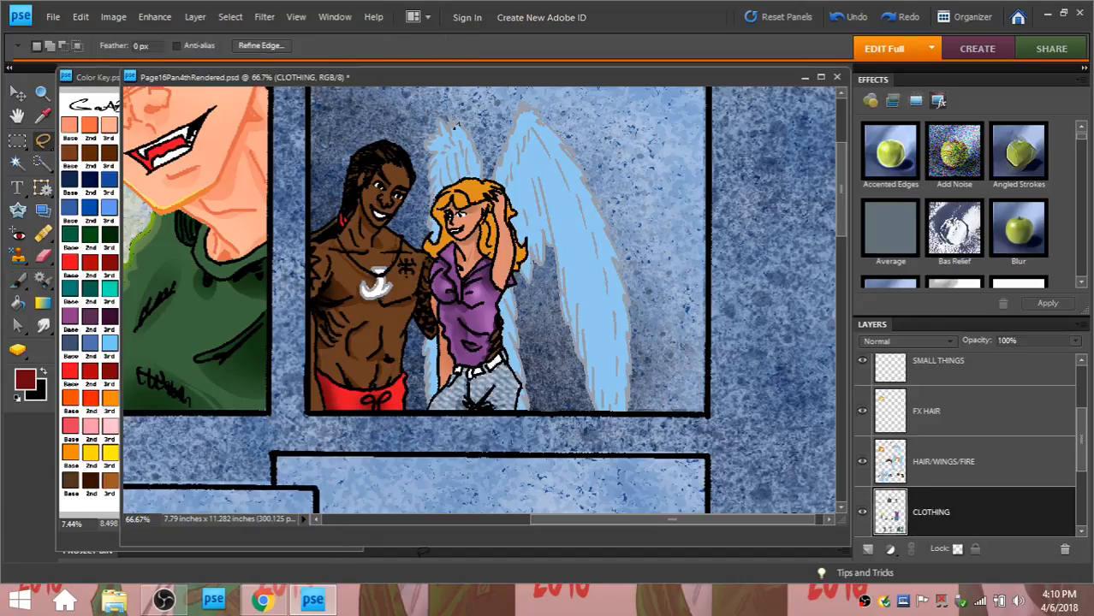
{"action": "mouse_move", "coordinate": [334, 401]}
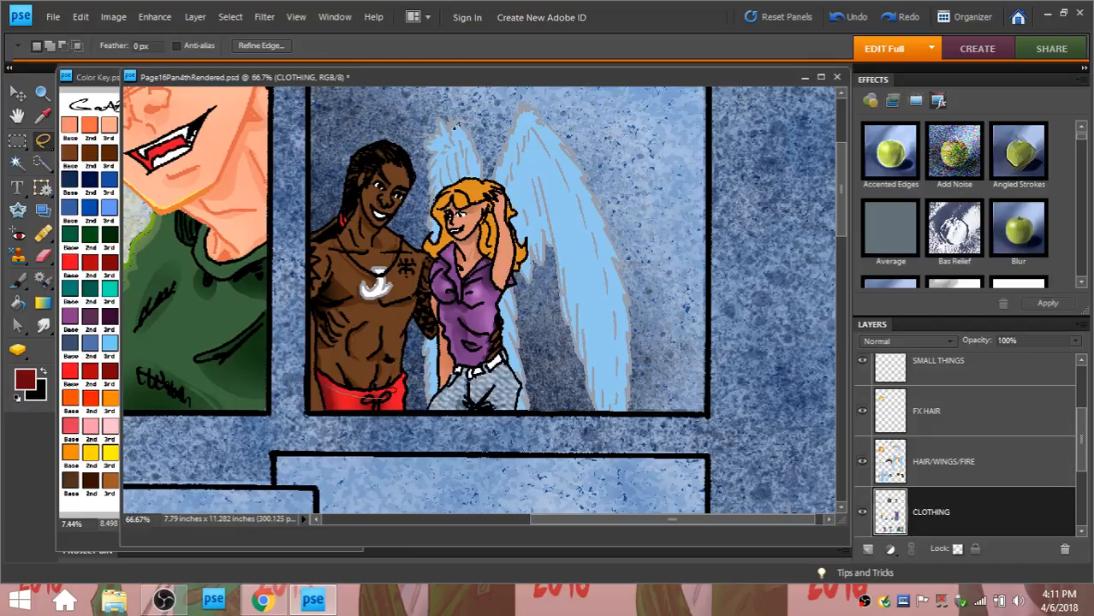
{"action": "mouse_move", "coordinate": [366, 409]}
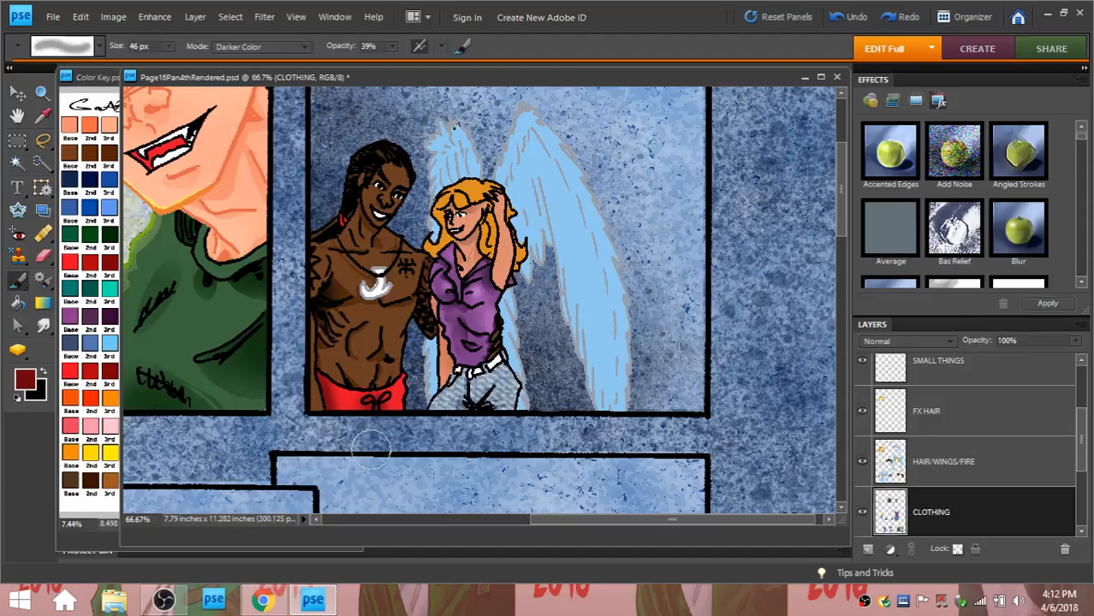
{"action": "mouse_move", "coordinate": [325, 411]}
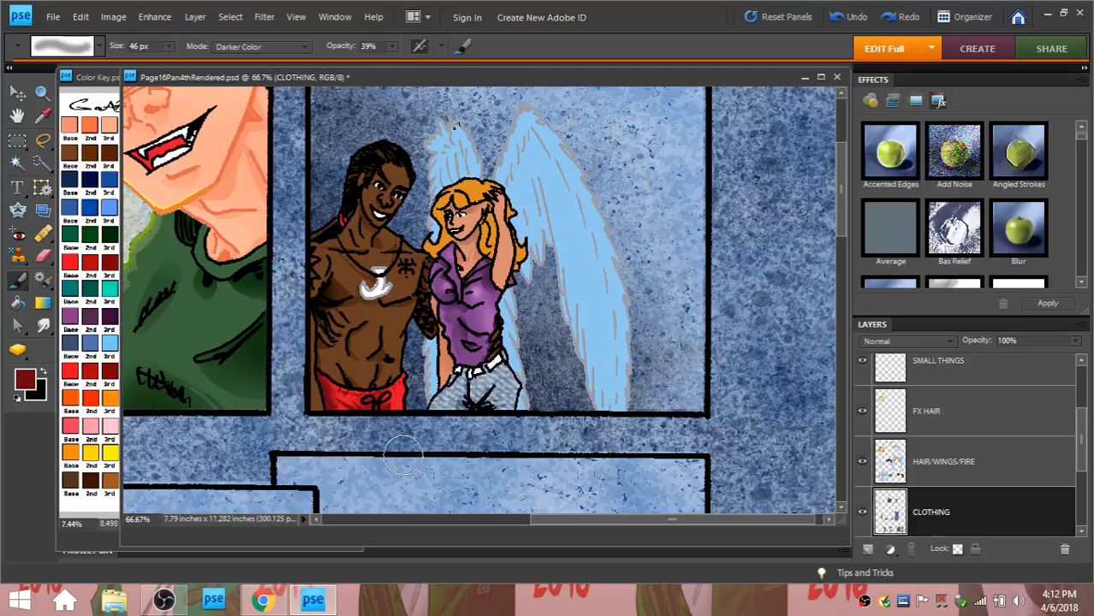
Sample an orange colour from the artwork with the Eyedropper and return to the Brush.
{"action": "left_click", "coordinate": [17, 162]}
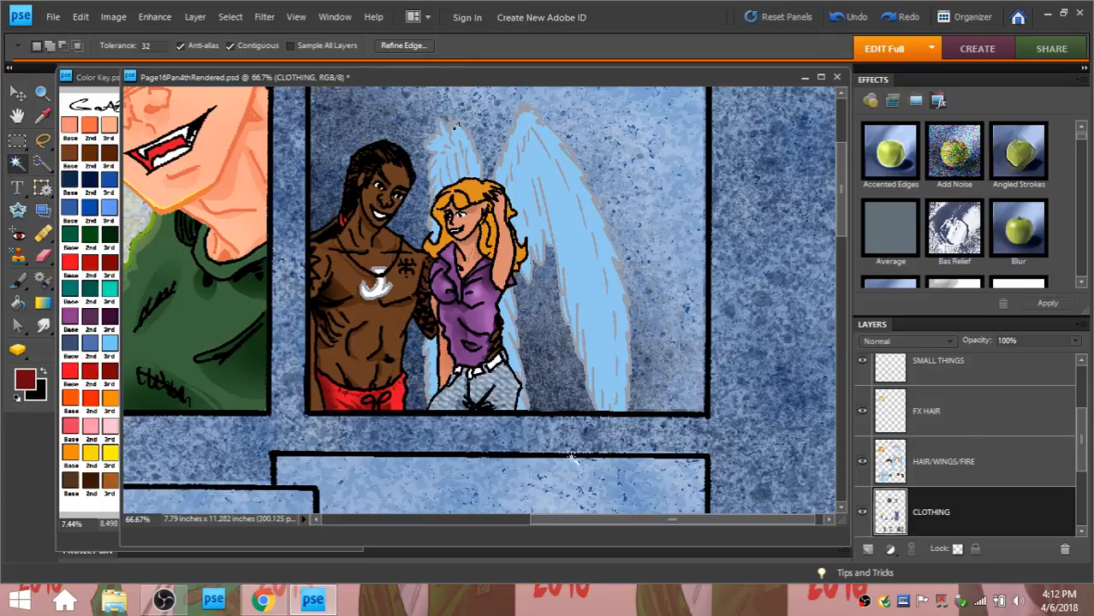
{"action": "left_click", "coordinate": [359, 397]}
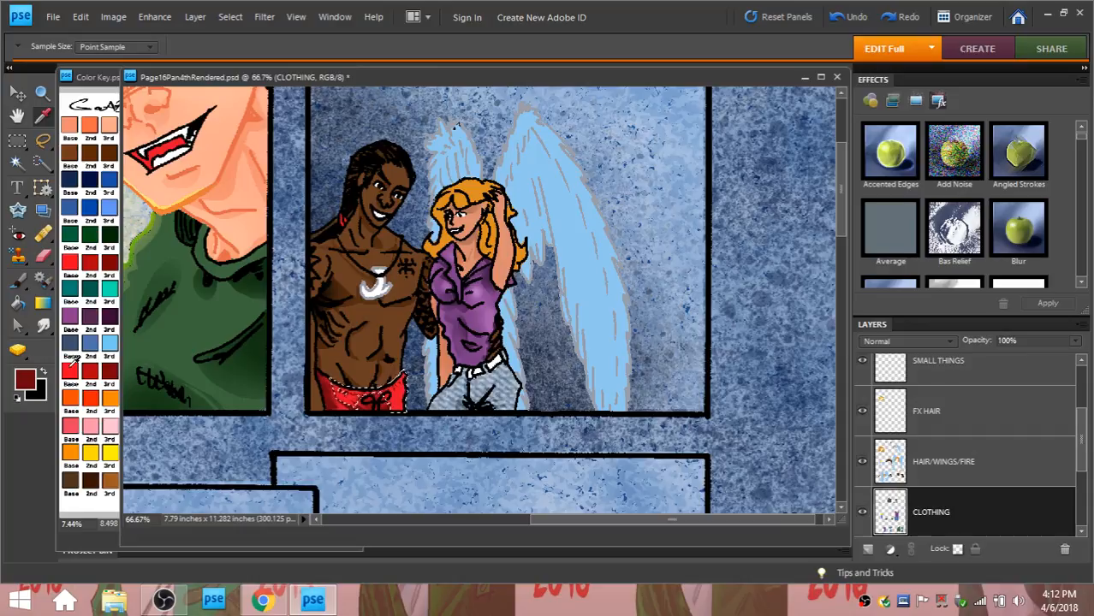
{"action": "left_click", "coordinate": [17, 283]}
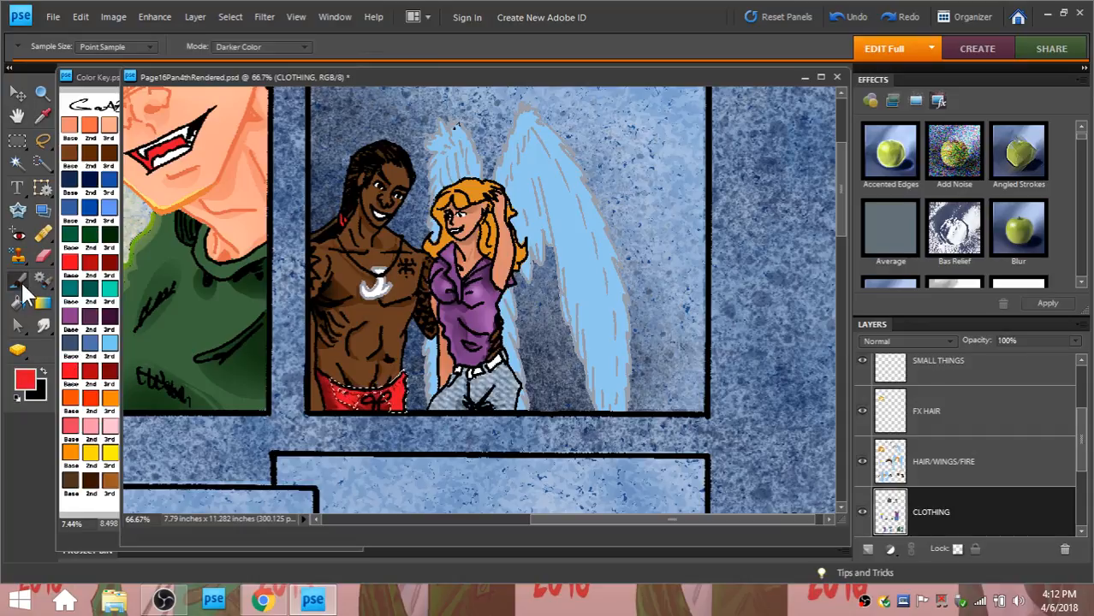
{"action": "left_click", "coordinate": [17, 281]}
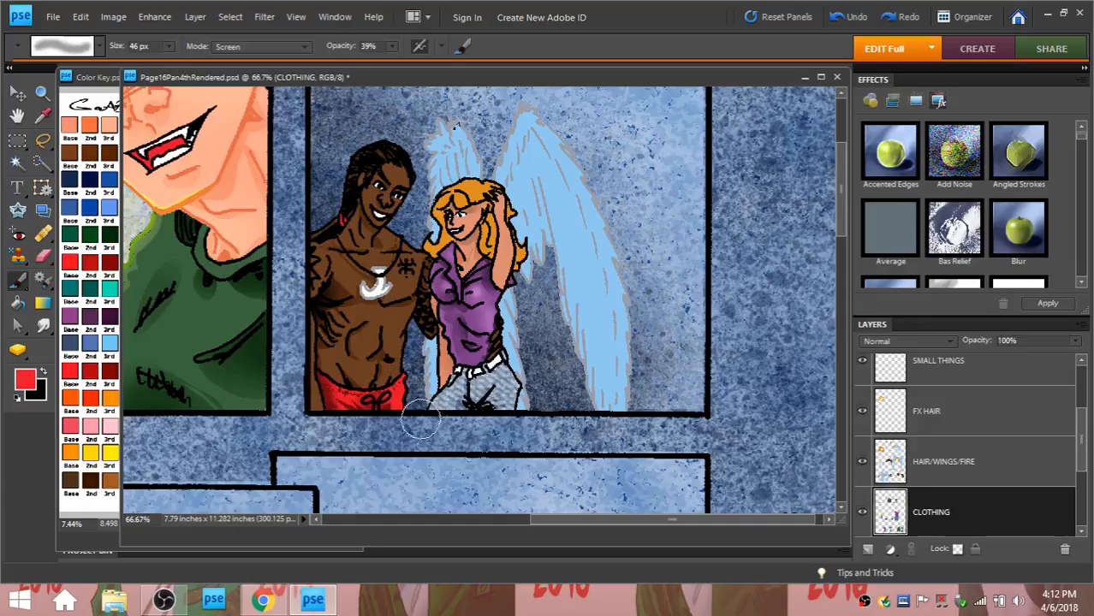
{"action": "mouse_move", "coordinate": [420, 411]}
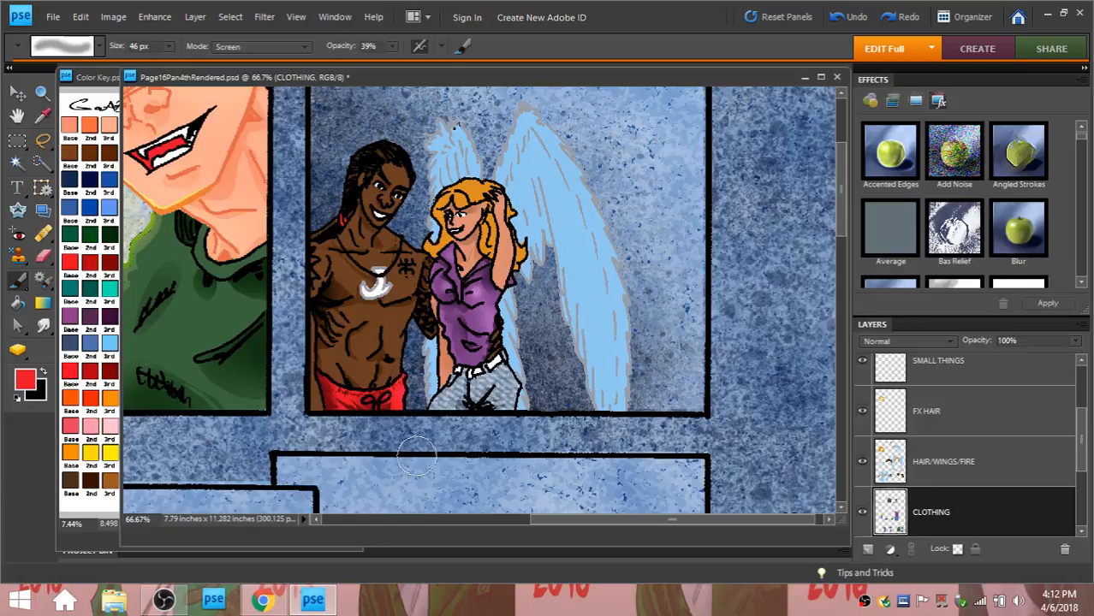
Set the brush blending mode to Overlay.
{"action": "left_click", "coordinate": [79, 17]}
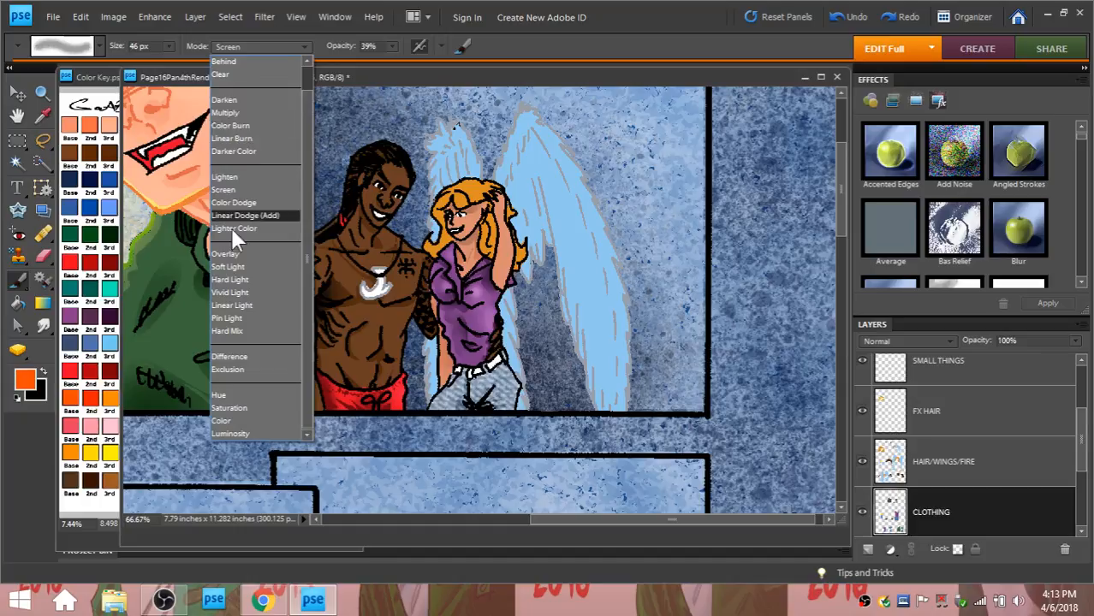
{"action": "left_click", "coordinate": [226, 253]}
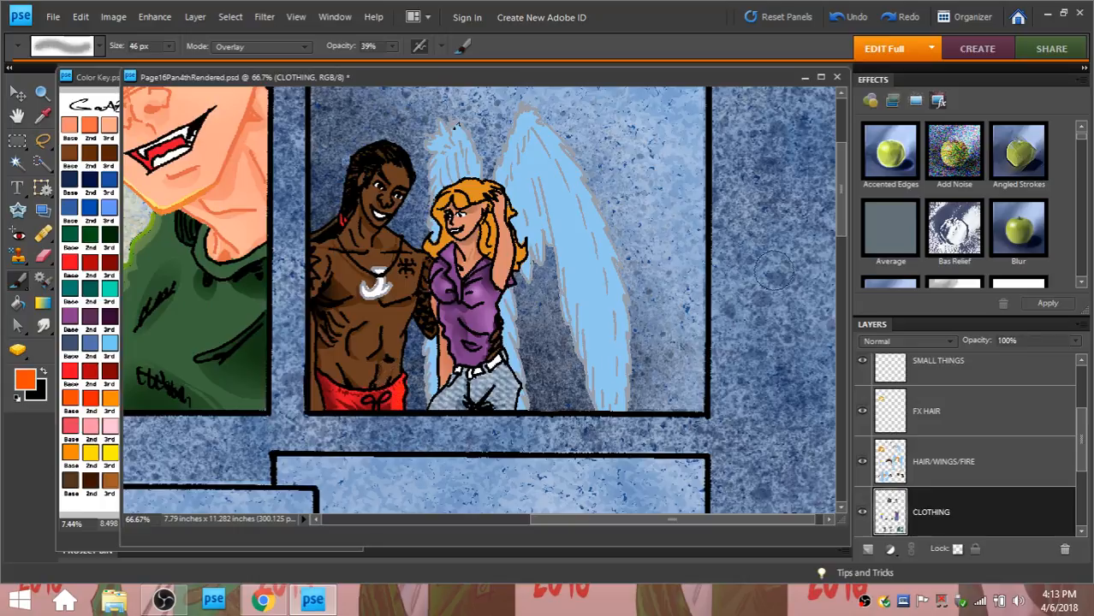
{"action": "mouse_move", "coordinate": [802, 256]}
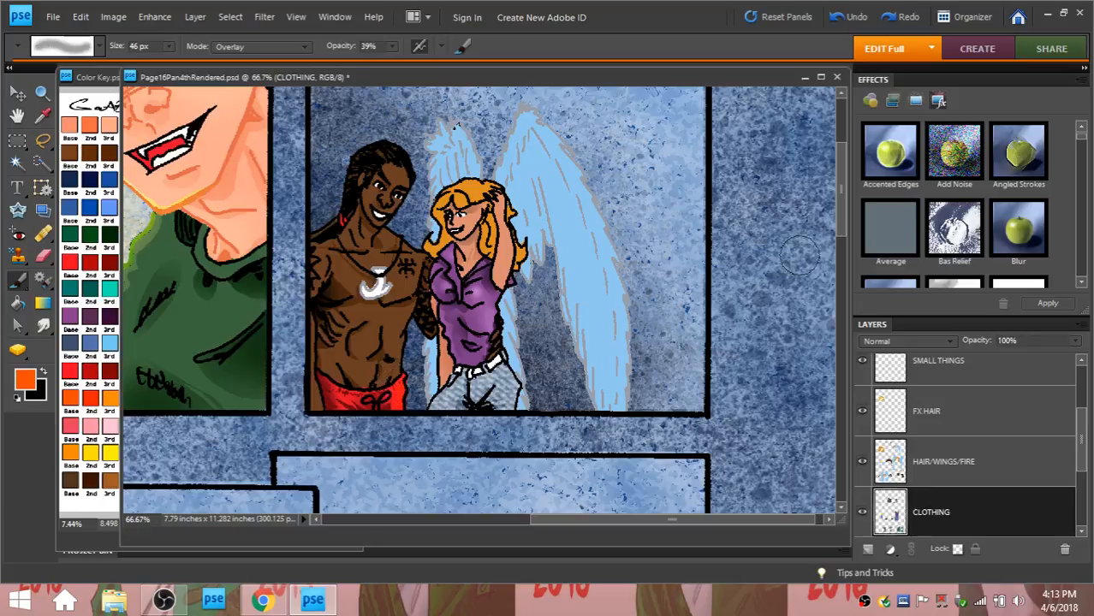
{"action": "mouse_move", "coordinate": [459, 476]}
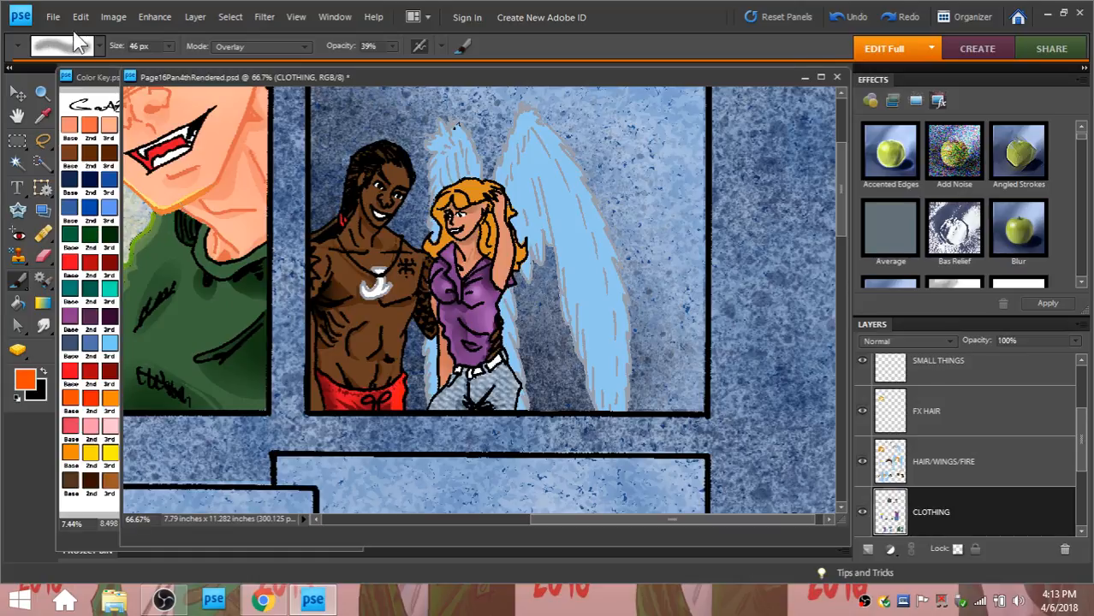
{"action": "mouse_move", "coordinate": [551, 447]}
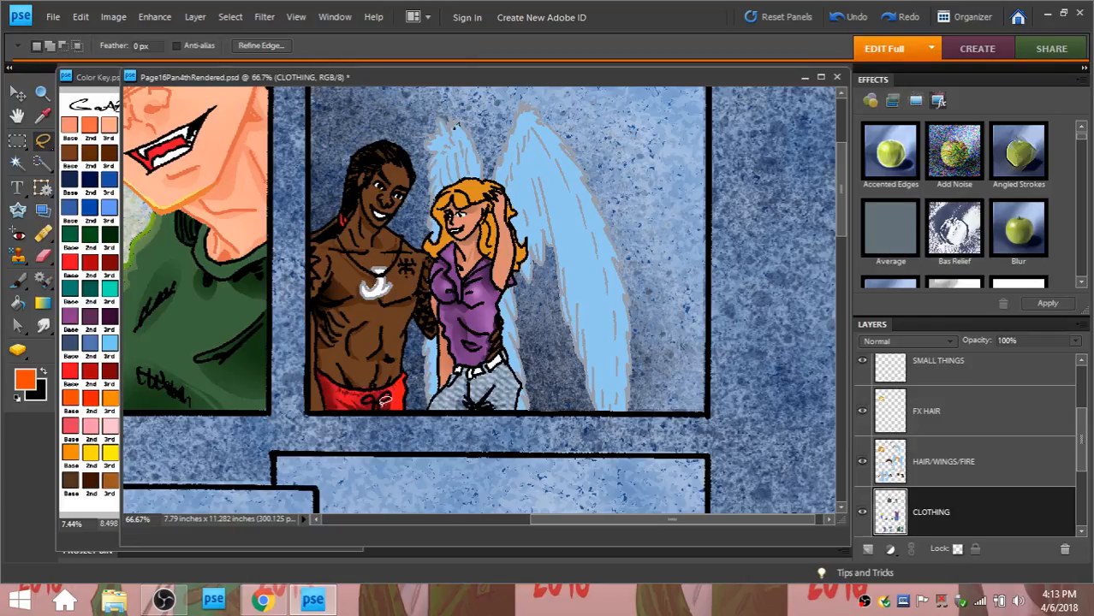
Make the INKS layer near the top of the stack the working layer.
{"action": "left_click", "coordinate": [385, 401]}
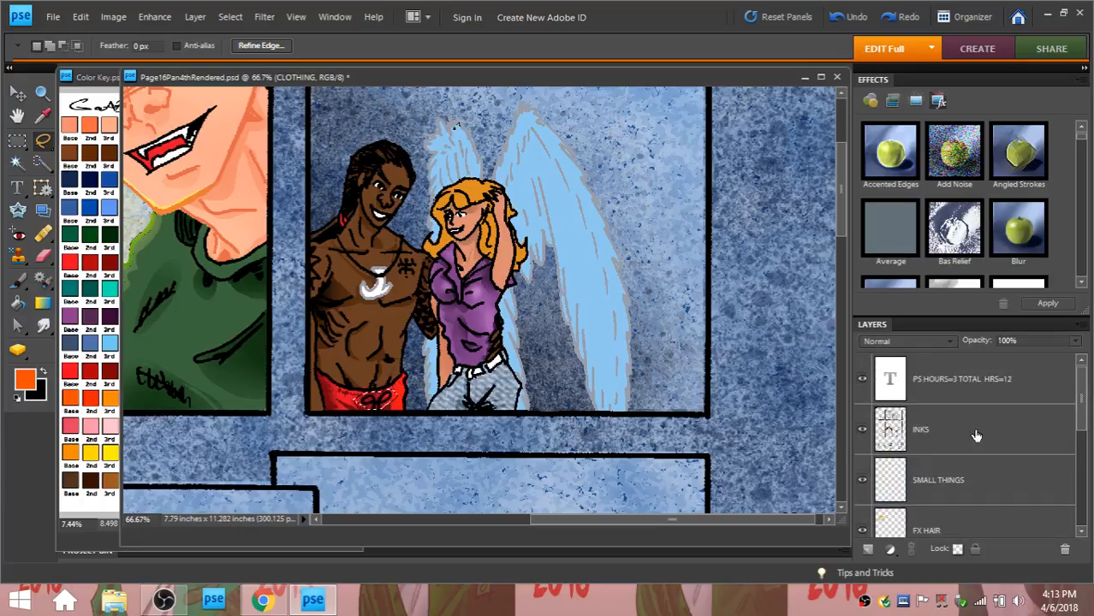
{"action": "left_click", "coordinate": [972, 428]}
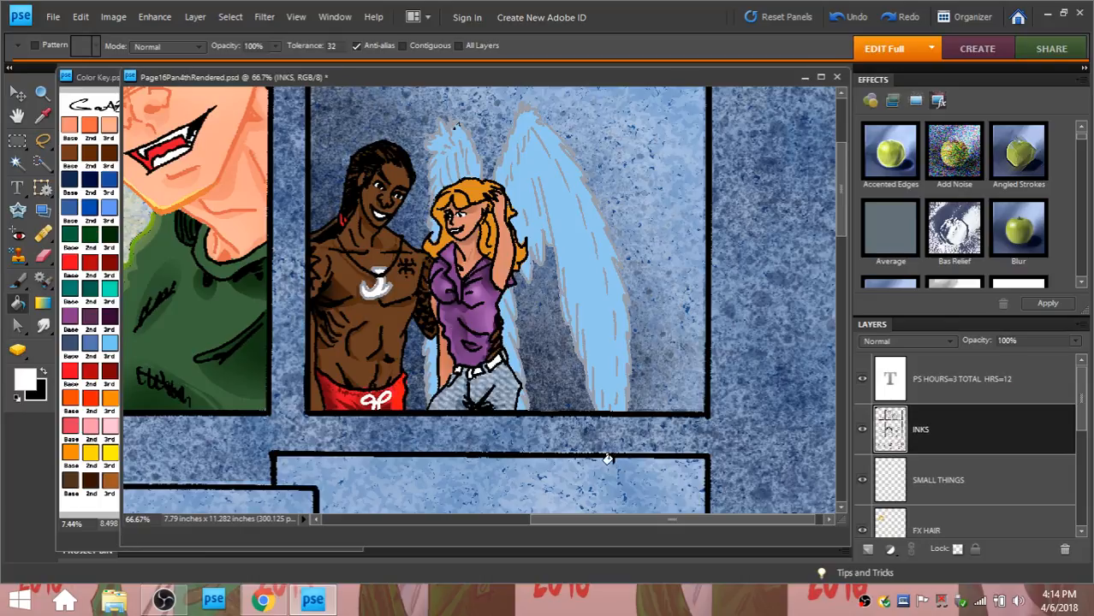
{"action": "mouse_move", "coordinate": [375, 416]}
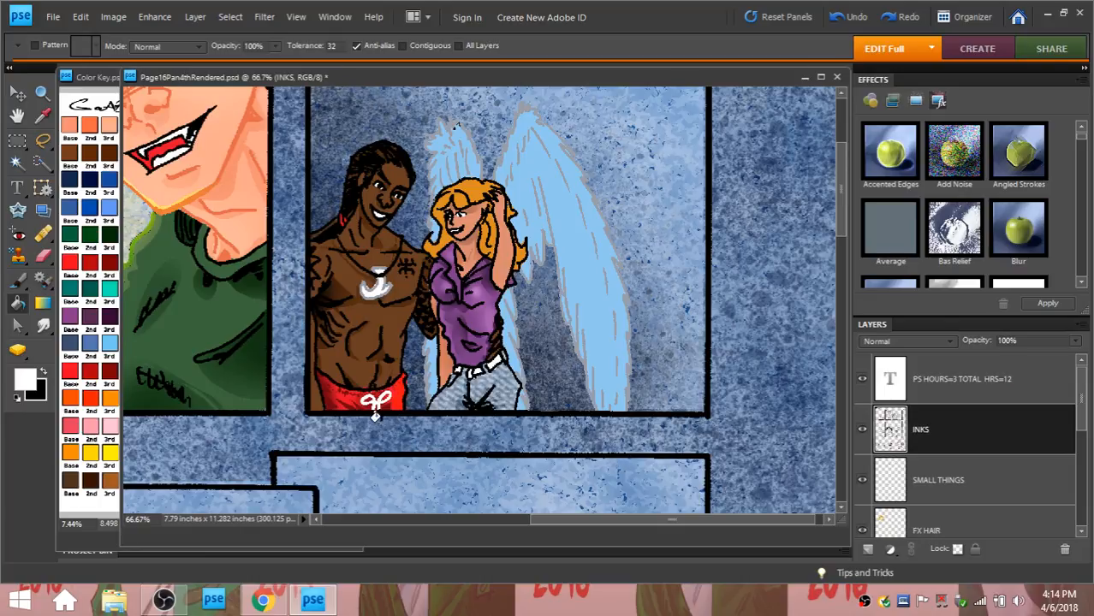
{"action": "mouse_move", "coordinate": [593, 417]}
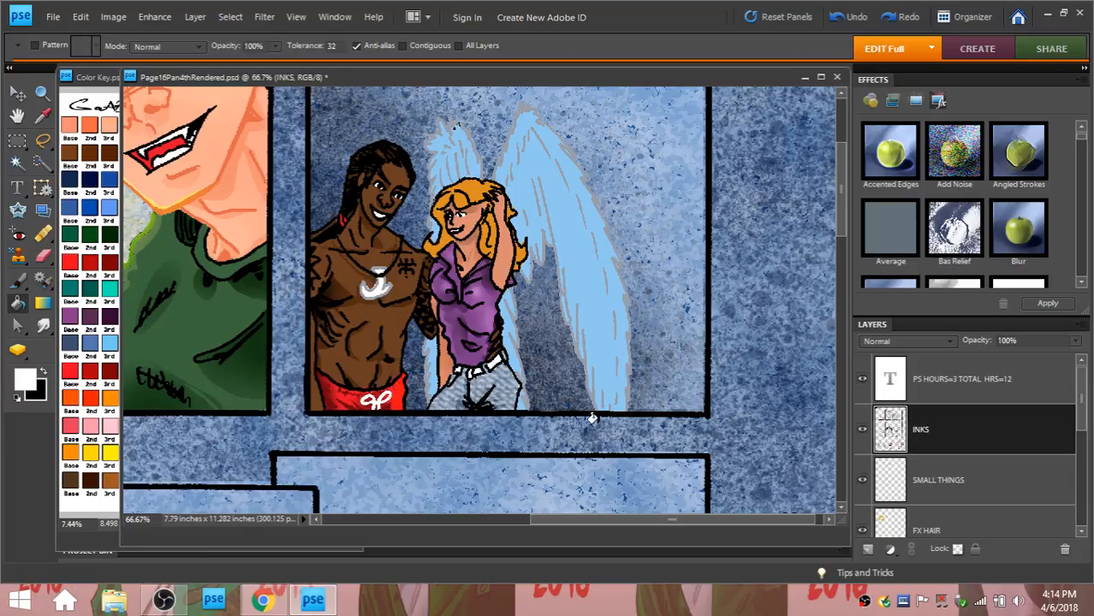
{"action": "mouse_move", "coordinate": [1086, 428]}
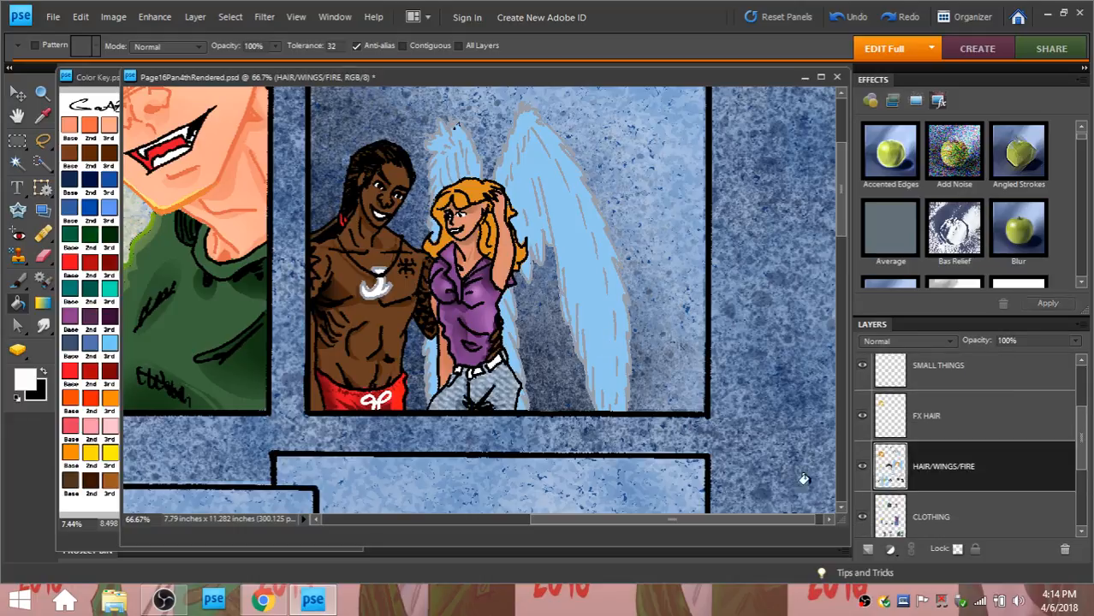
{"action": "mouse_move", "coordinate": [187, 350]}
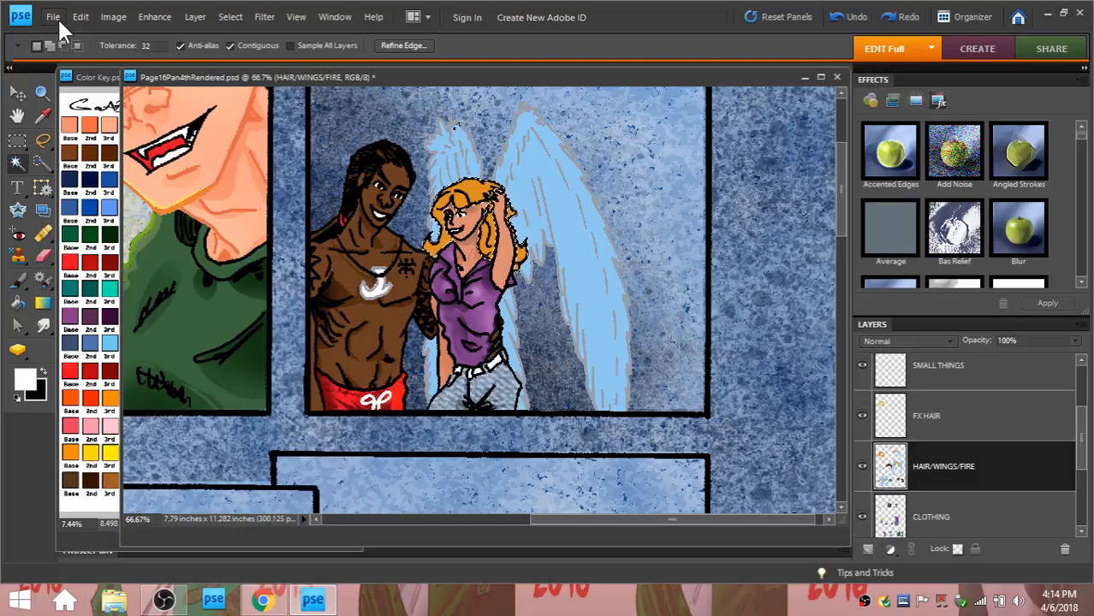
Start opening another image file from the File menu.
{"action": "left_click", "coordinate": [52, 18]}
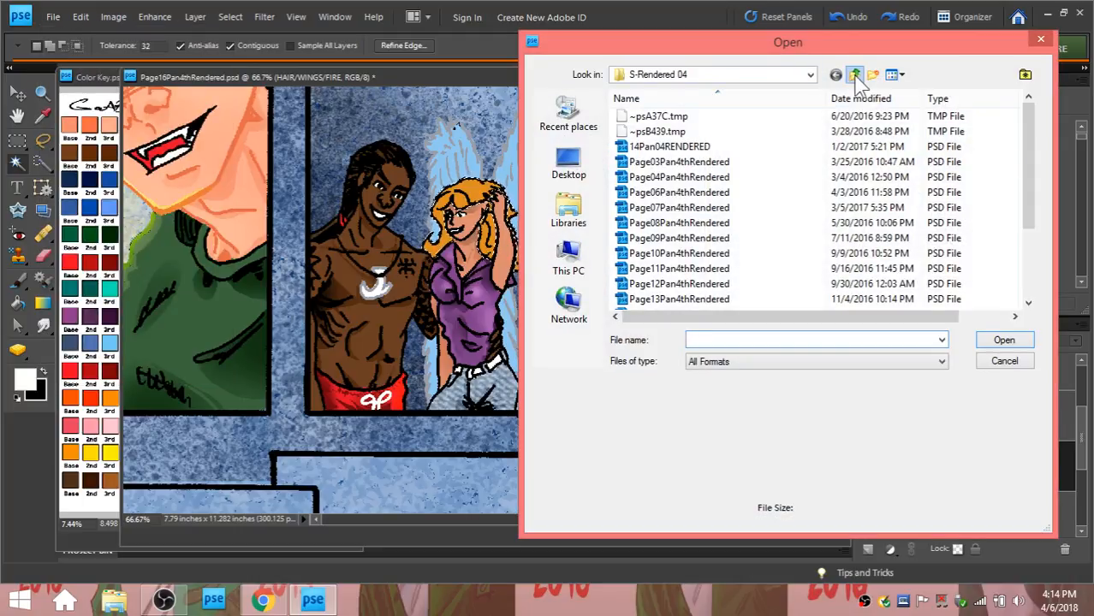
Browse up to the FX folder and into the Hair folder of texture photos.
{"action": "left_click", "coordinate": [854, 75]}
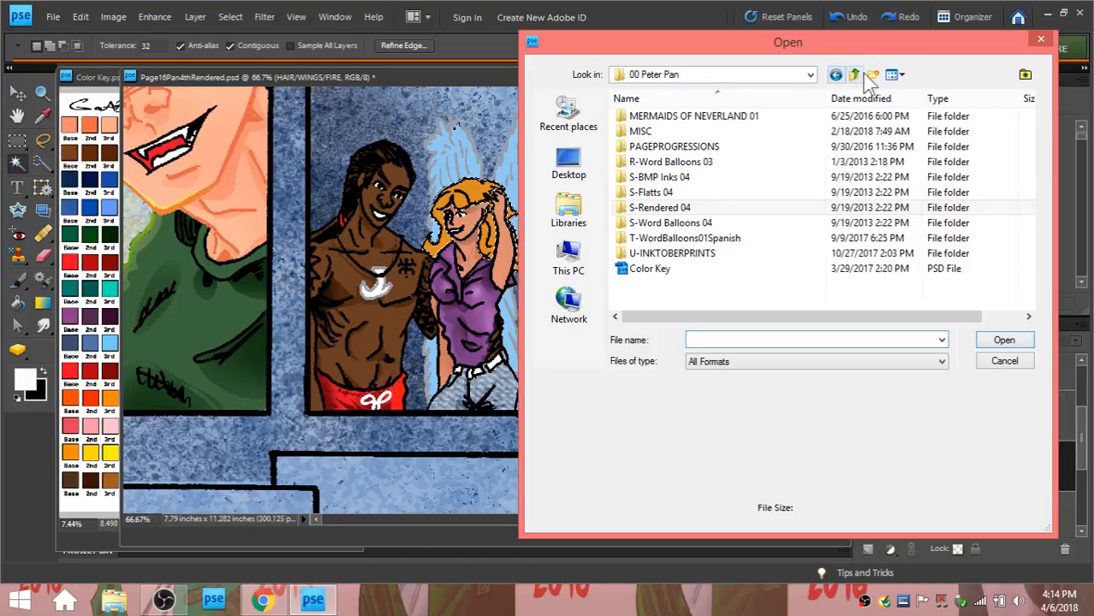
{"action": "left_click", "coordinate": [855, 75]}
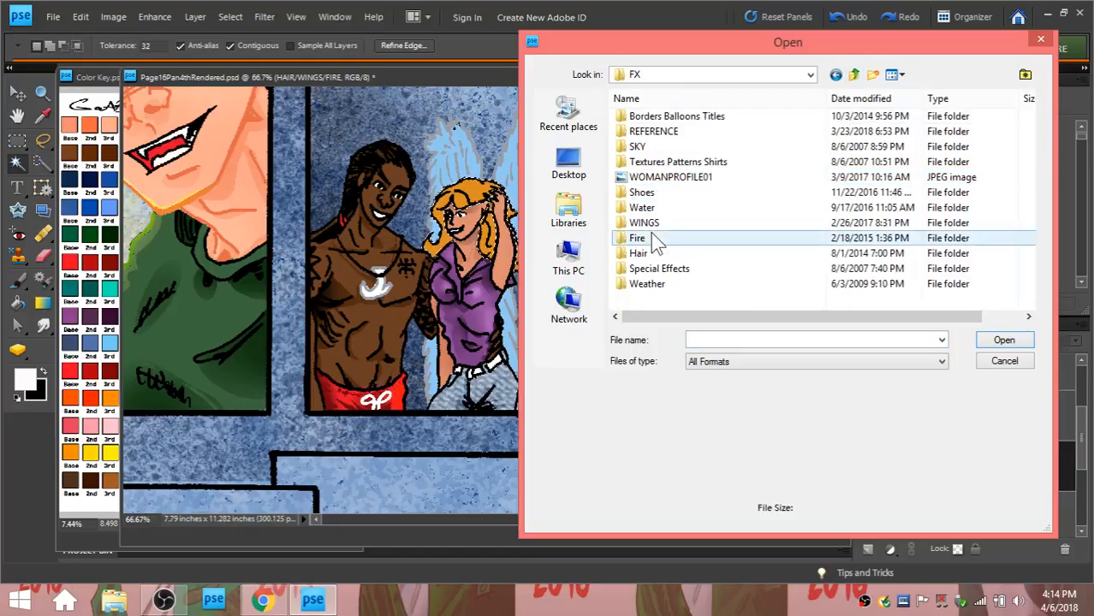
{"action": "left_click", "coordinate": [637, 253]}
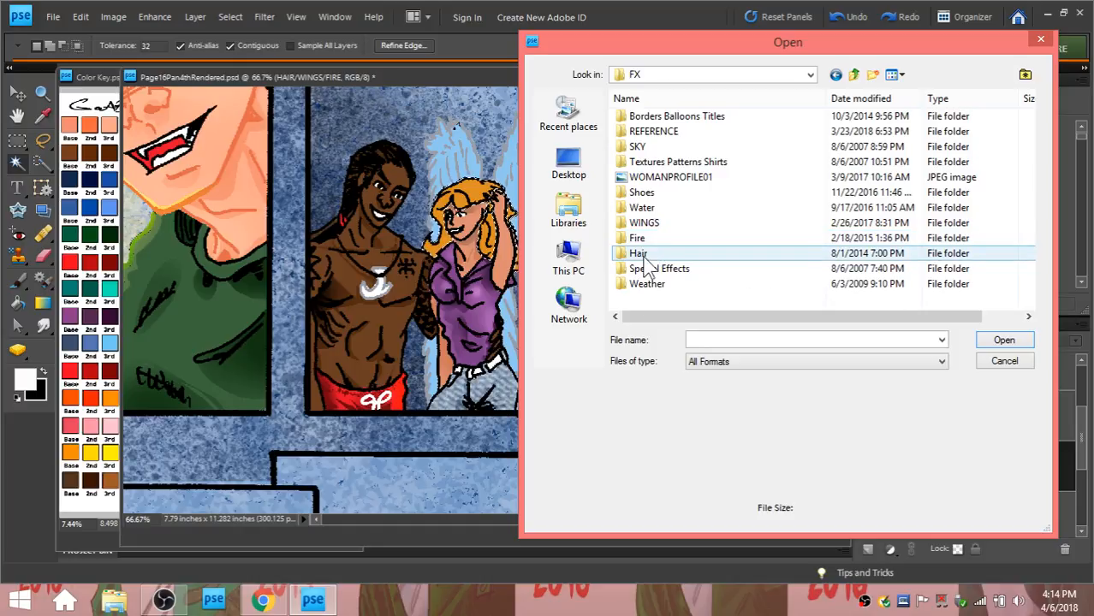
{"action": "left_click", "coordinate": [637, 253]}
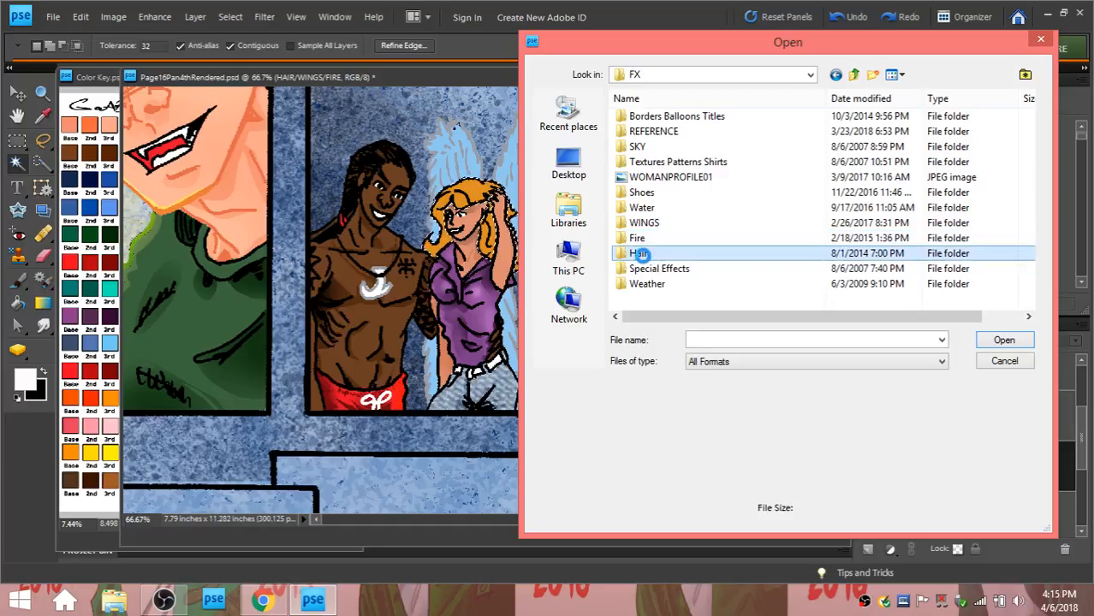
{"action": "double_click", "coordinate": [640, 254]}
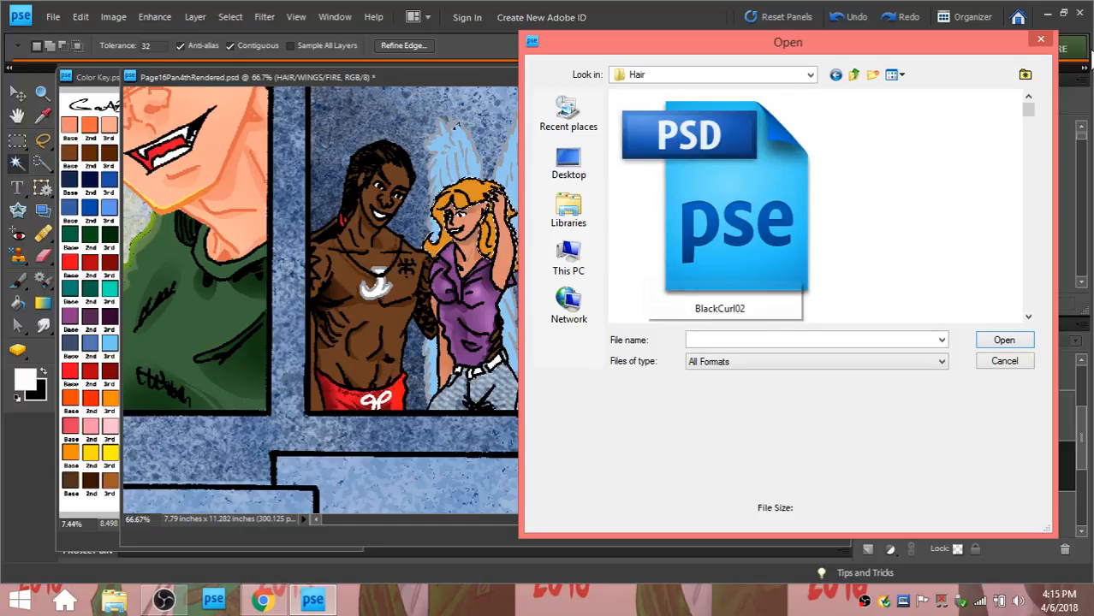
Preview hair photos and open LightWaveProfile01.psd in its own window.
{"action": "scroll", "scroll_direction": "down", "scroll_amount": 3}
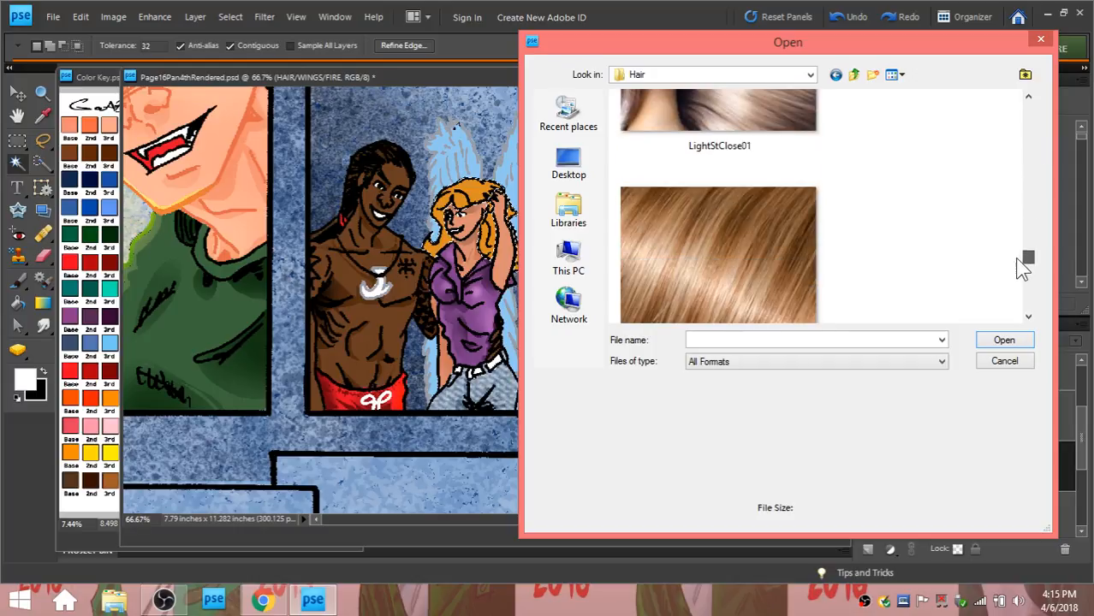
{"action": "scroll", "scroll_direction": "down", "scroll_amount": 3}
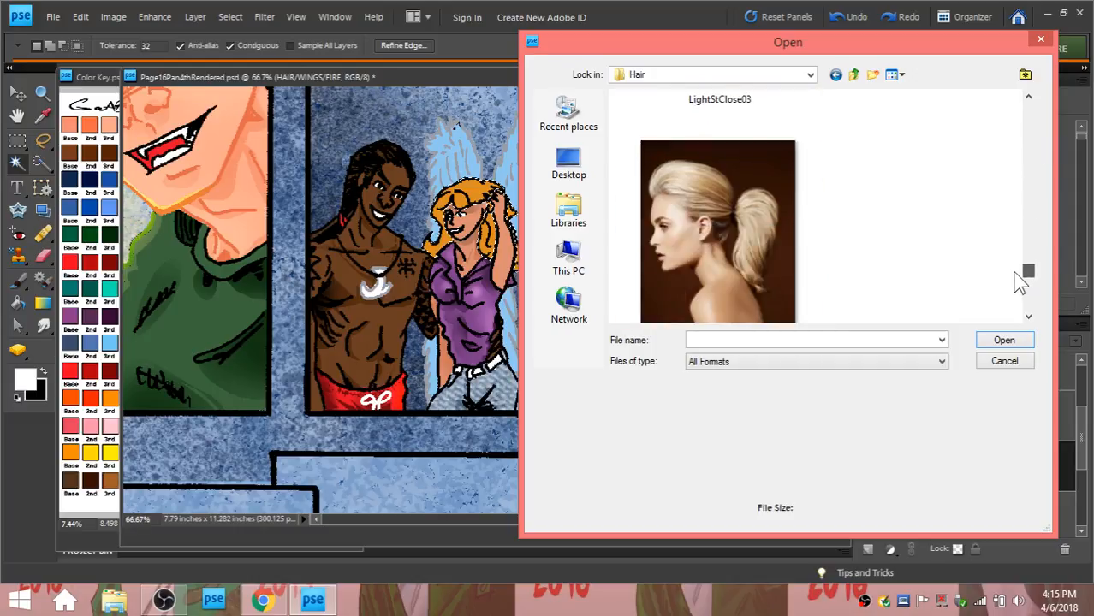
{"action": "scroll", "scroll_direction": "down", "scroll_amount": 3}
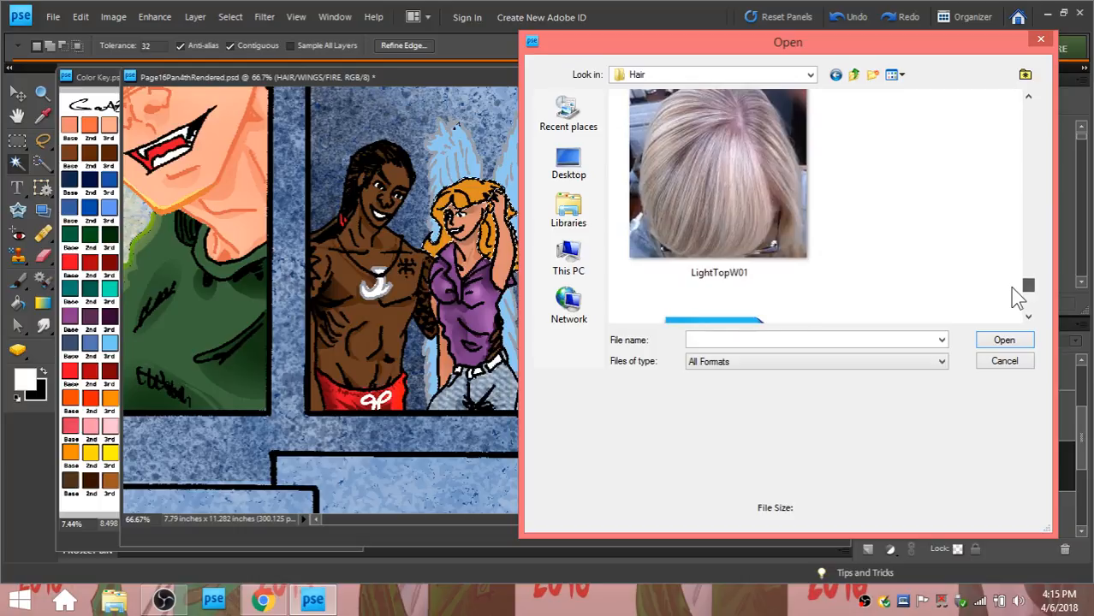
{"action": "scroll", "scroll_direction": "down", "scroll_amount": 3}
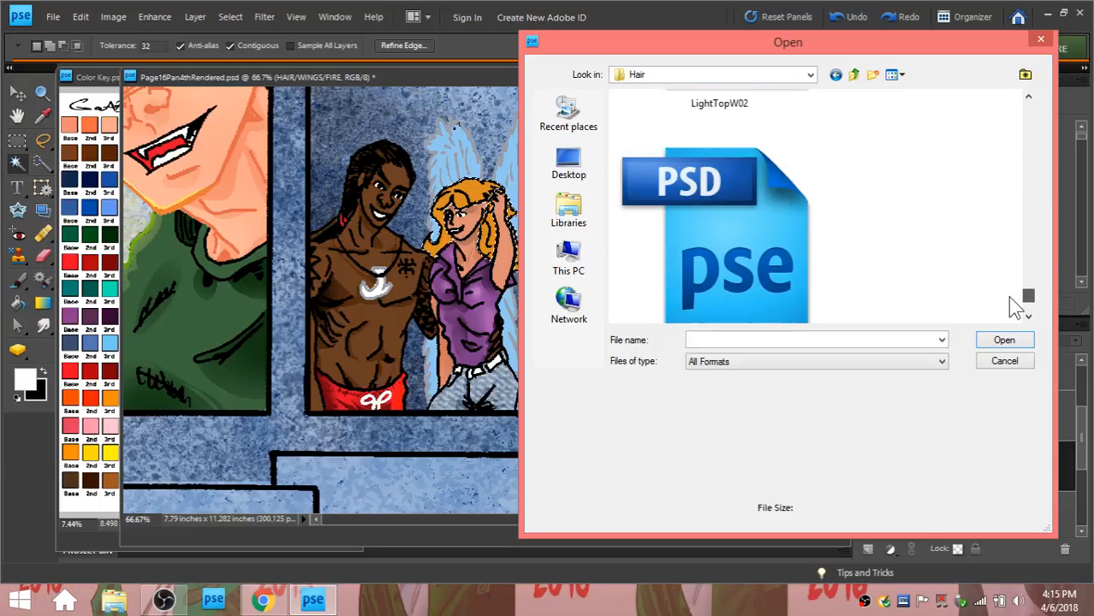
{"action": "left_click", "coordinate": [719, 205]}
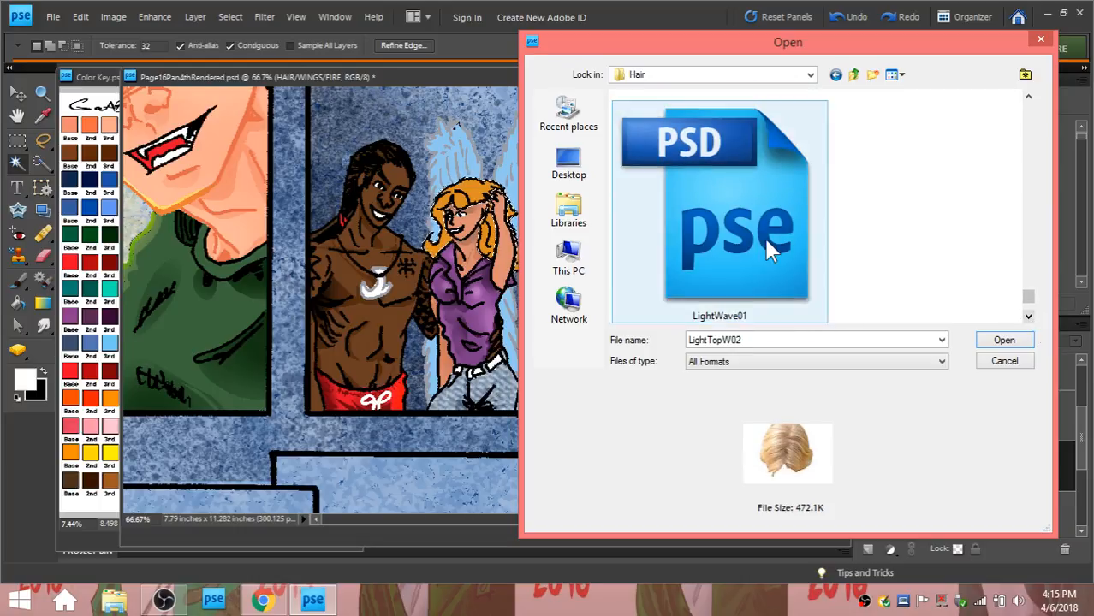
{"action": "left_click", "coordinate": [719, 214]}
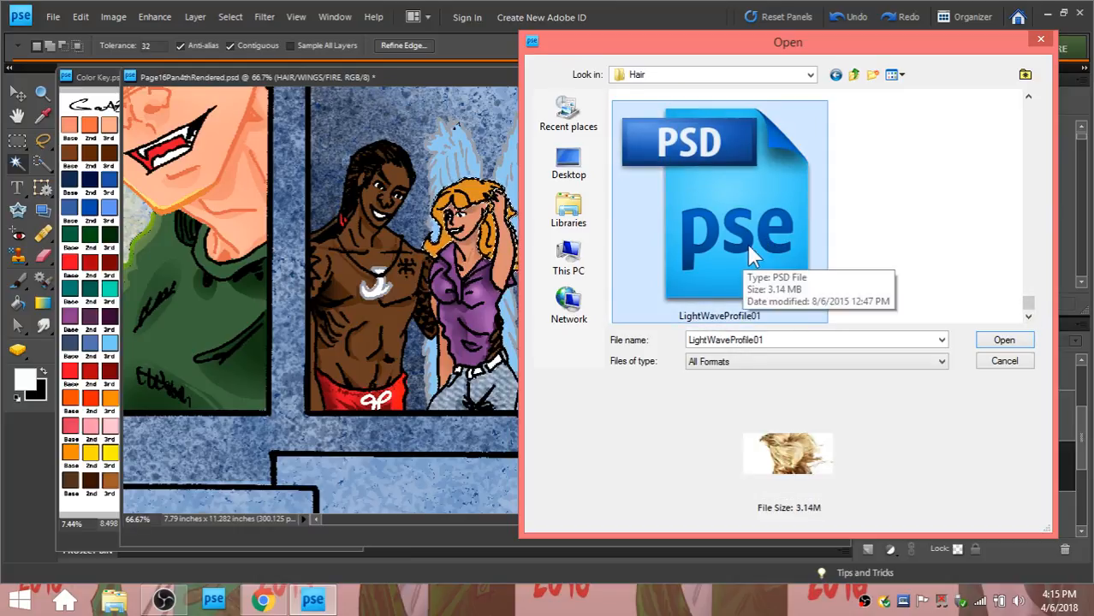
{"action": "left_click", "coordinate": [1003, 339]}
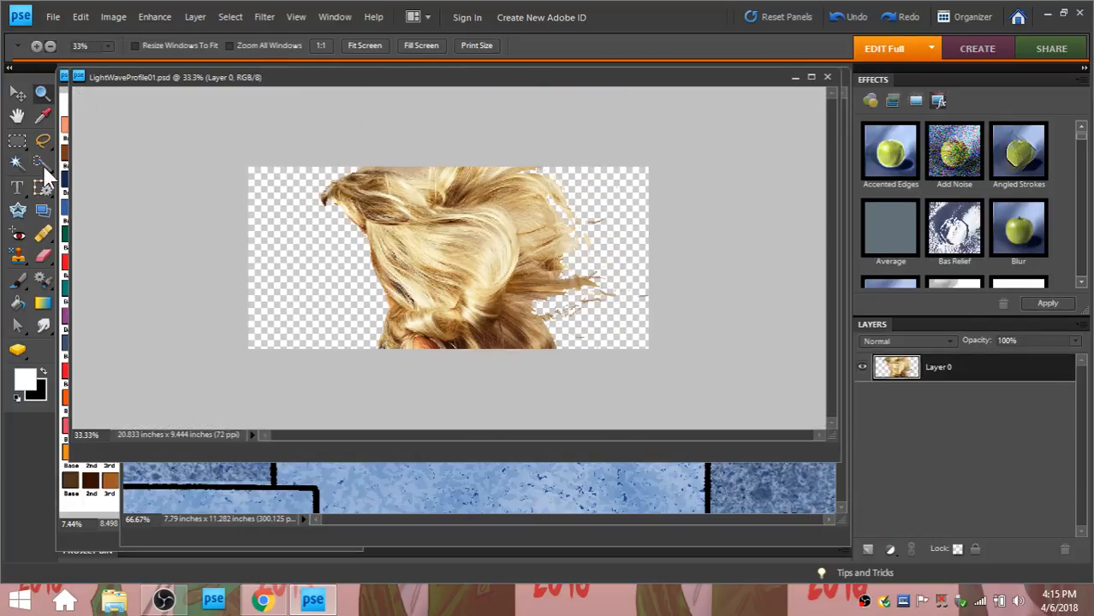
Grab the hair image with the Rectangular Marquee and return to the comic page.
{"action": "left_click", "coordinate": [17, 141]}
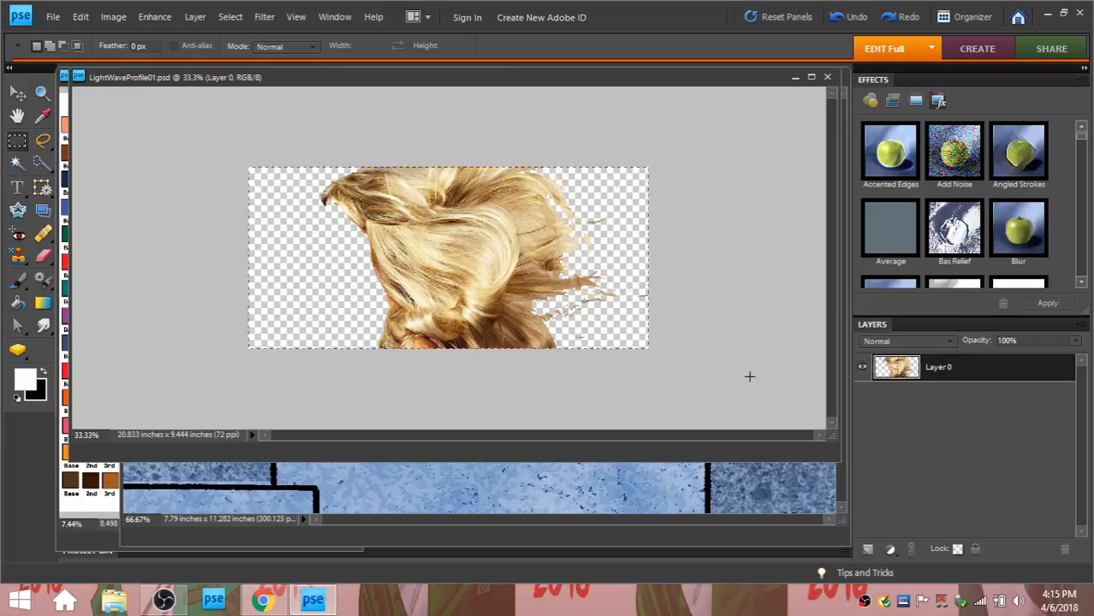
{"action": "left_click", "coordinate": [79, 18]}
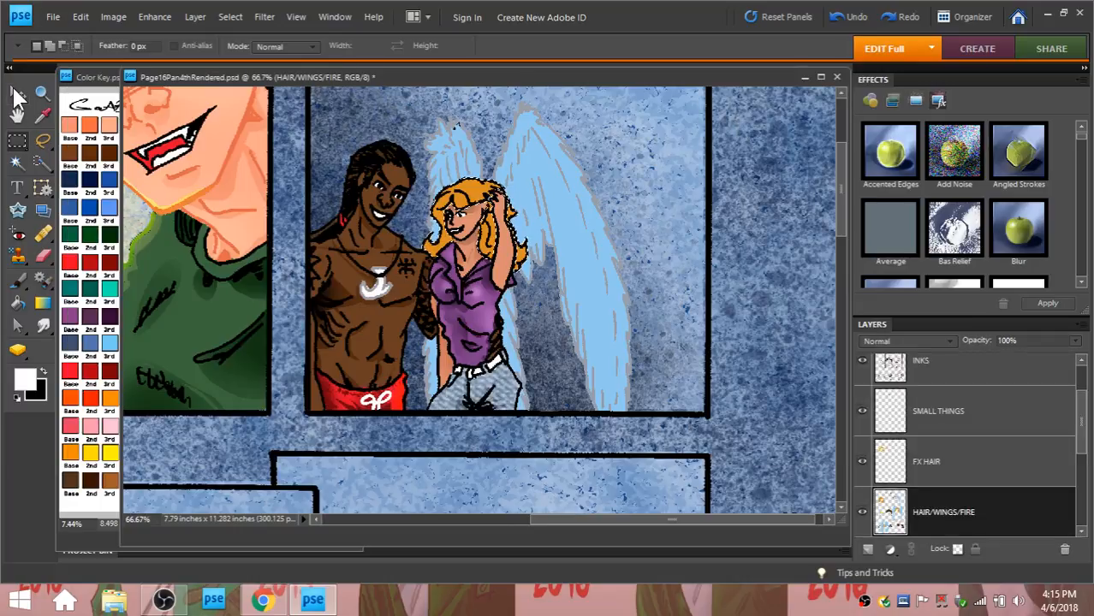
{"action": "mouse_move", "coordinate": [16, 96]}
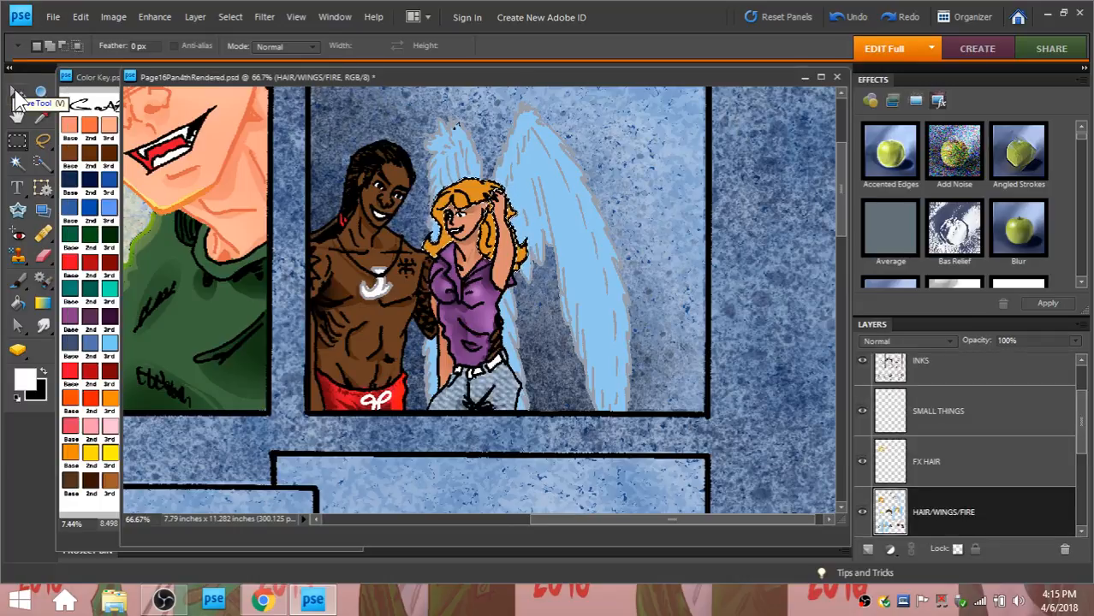
Paste the hair photo into the woman's hair selection on the FX HAIR layer.
{"action": "left_click", "coordinate": [78, 17]}
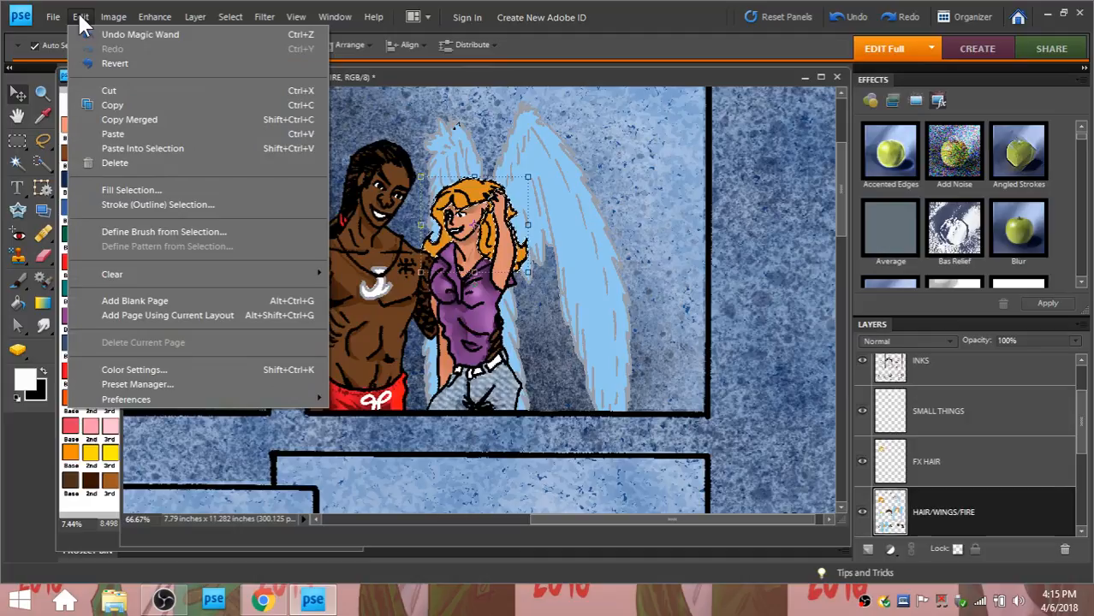
{"action": "mouse_move", "coordinate": [968, 460]}
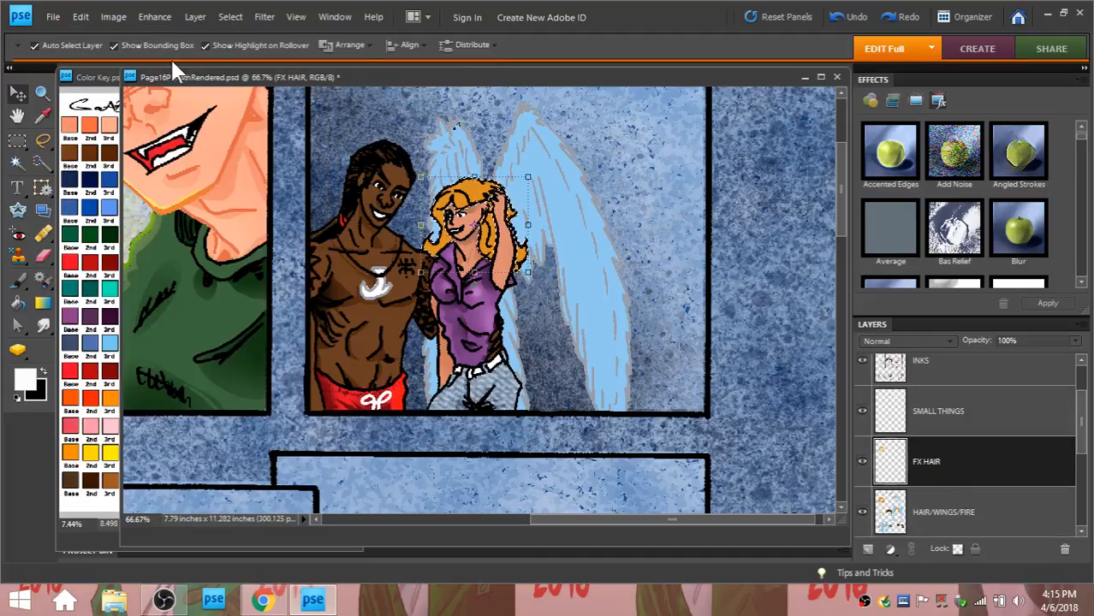
{"action": "left_click", "coordinate": [79, 17]}
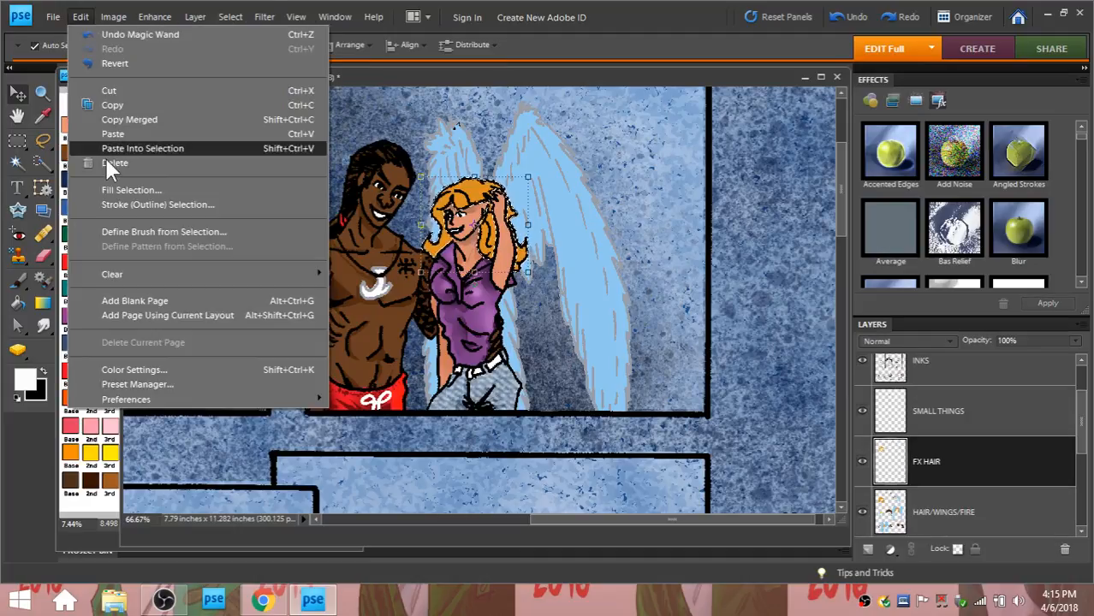
{"action": "mouse_move", "coordinate": [127, 185]}
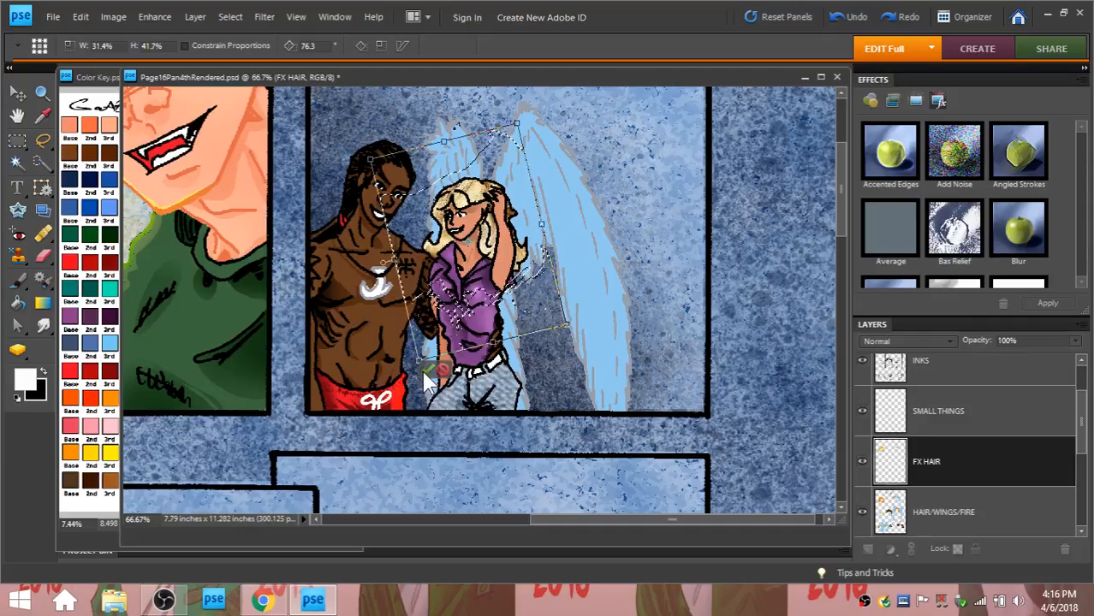
Scale and rotate the pasted hair over the woman's head and commit the transform.
{"action": "left_click", "coordinate": [15, 92]}
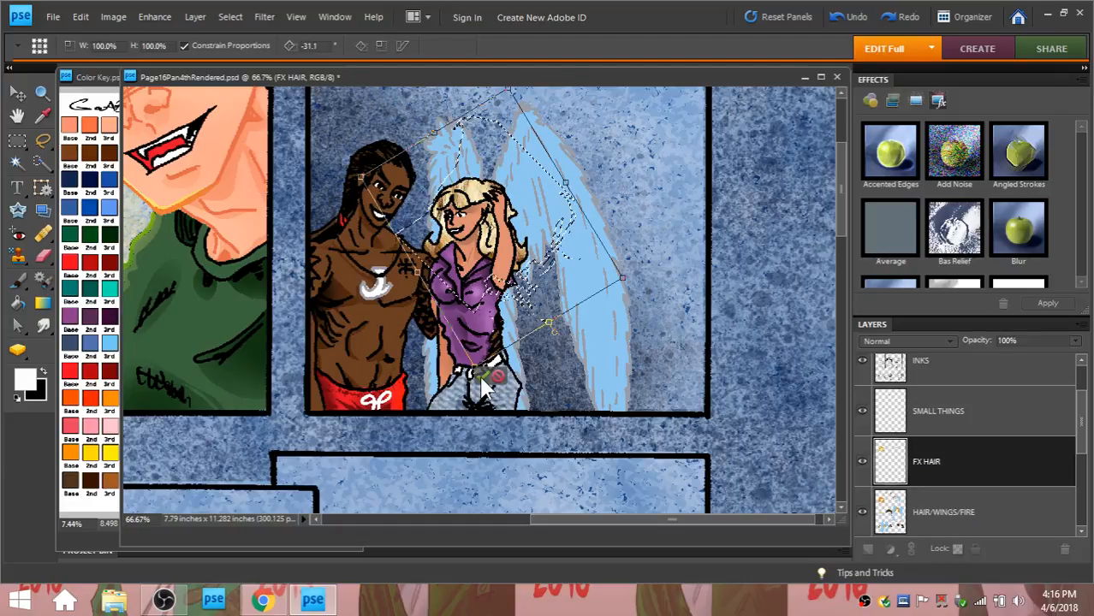
{"action": "left_click", "coordinate": [942, 512]}
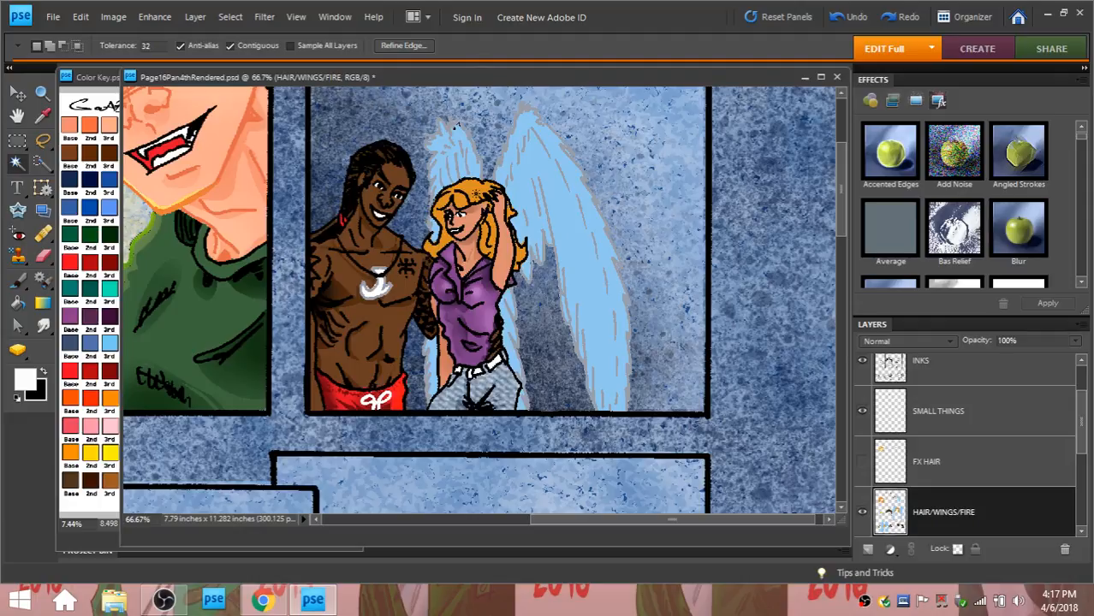
Recolour the FX HAIR texture in Color Variations with More Saturation and apply it.
{"action": "left_click", "coordinate": [154, 17]}
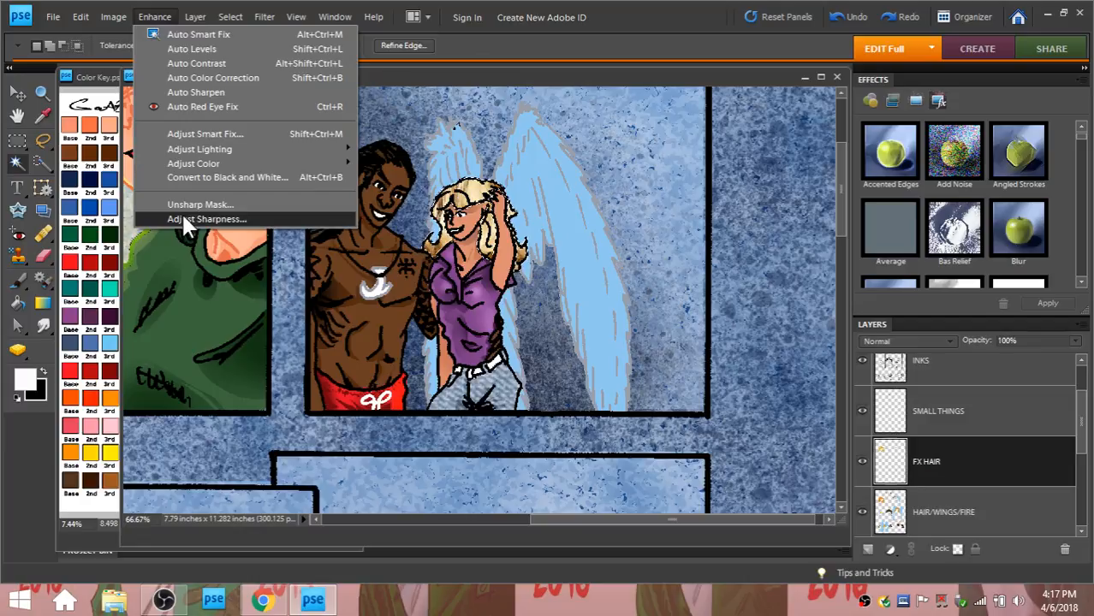
{"action": "left_click", "coordinate": [193, 164]}
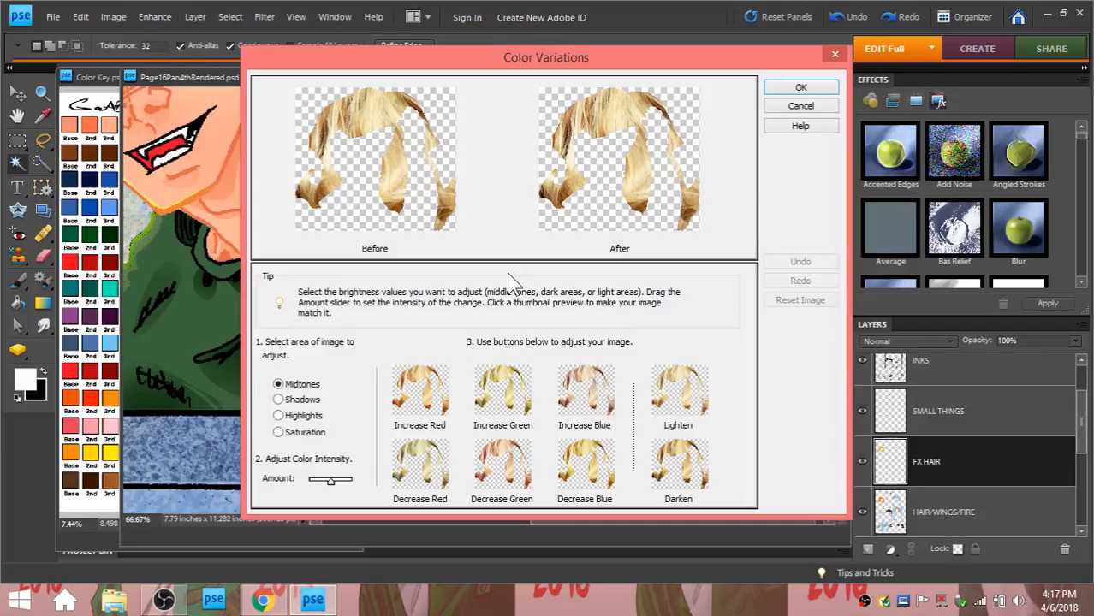
{"action": "mouse_move", "coordinate": [465, 454]}
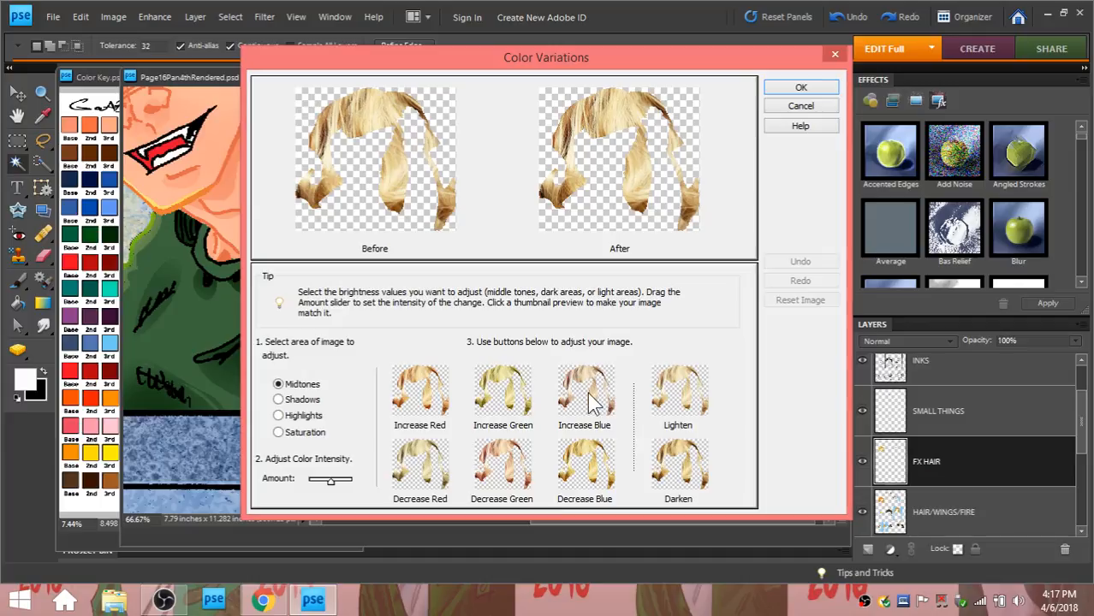
{"action": "mouse_move", "coordinate": [439, 406]}
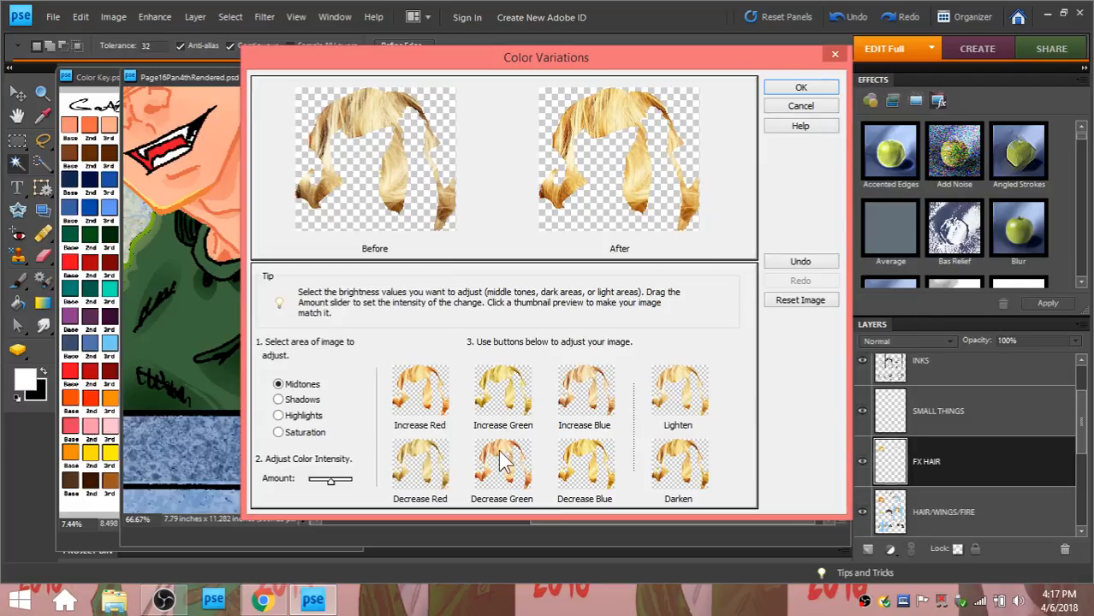
{"action": "left_click", "coordinate": [277, 431]}
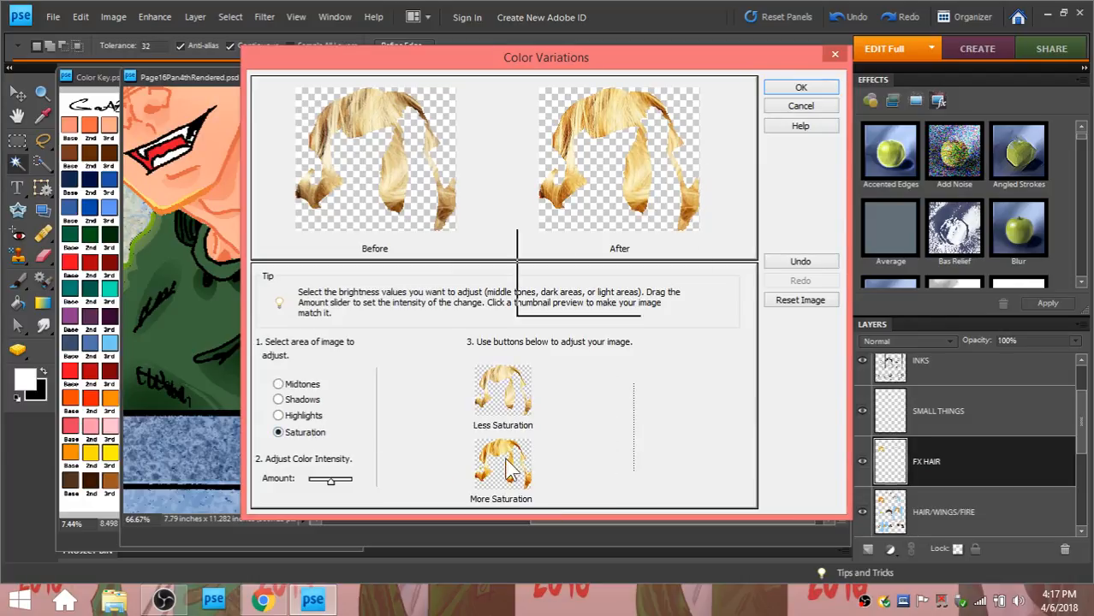
{"action": "left_click", "coordinate": [503, 466]}
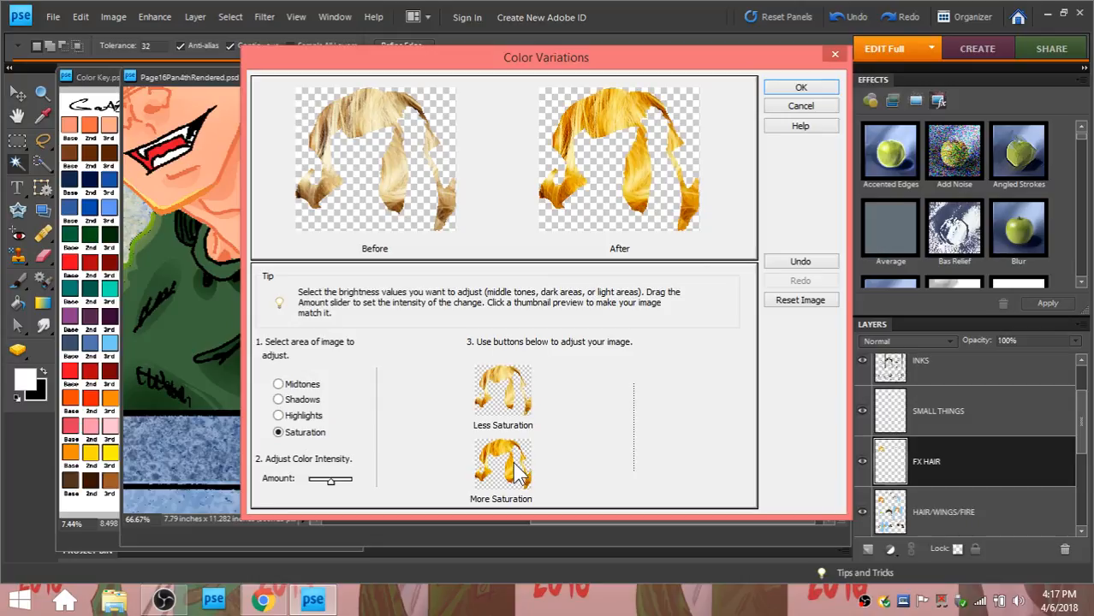
{"action": "mouse_move", "coordinate": [510, 377]}
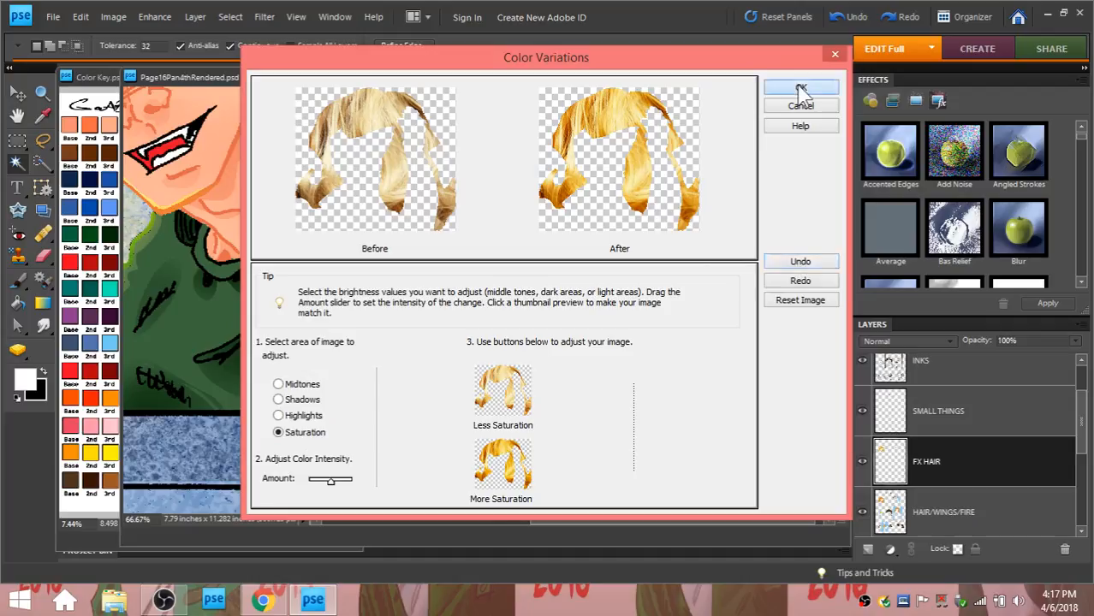
{"action": "left_click", "coordinate": [801, 94]}
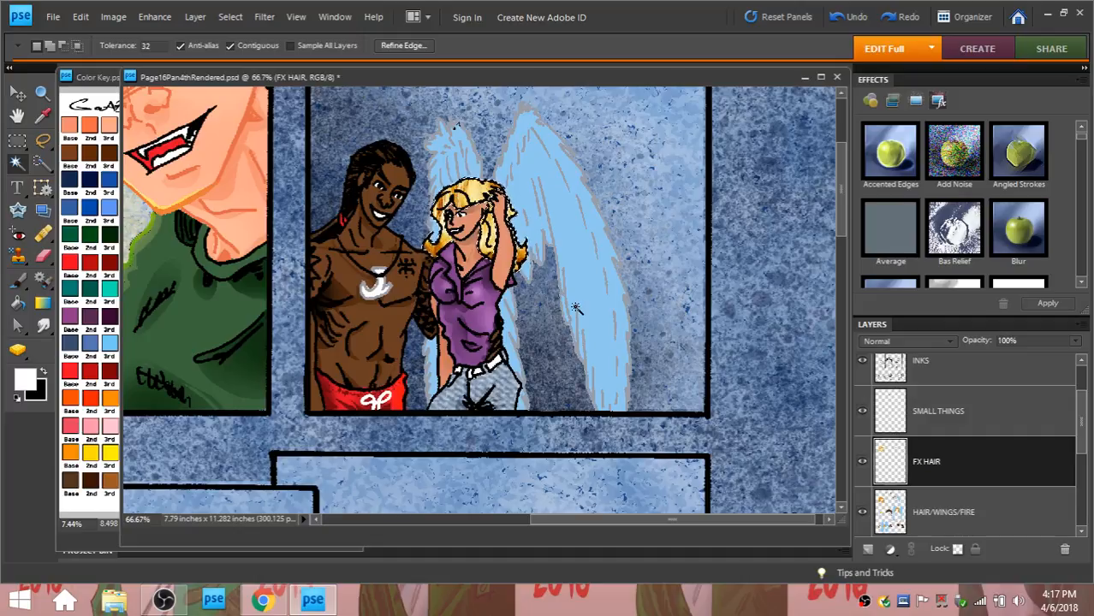
{"action": "mouse_move", "coordinate": [154, 17]}
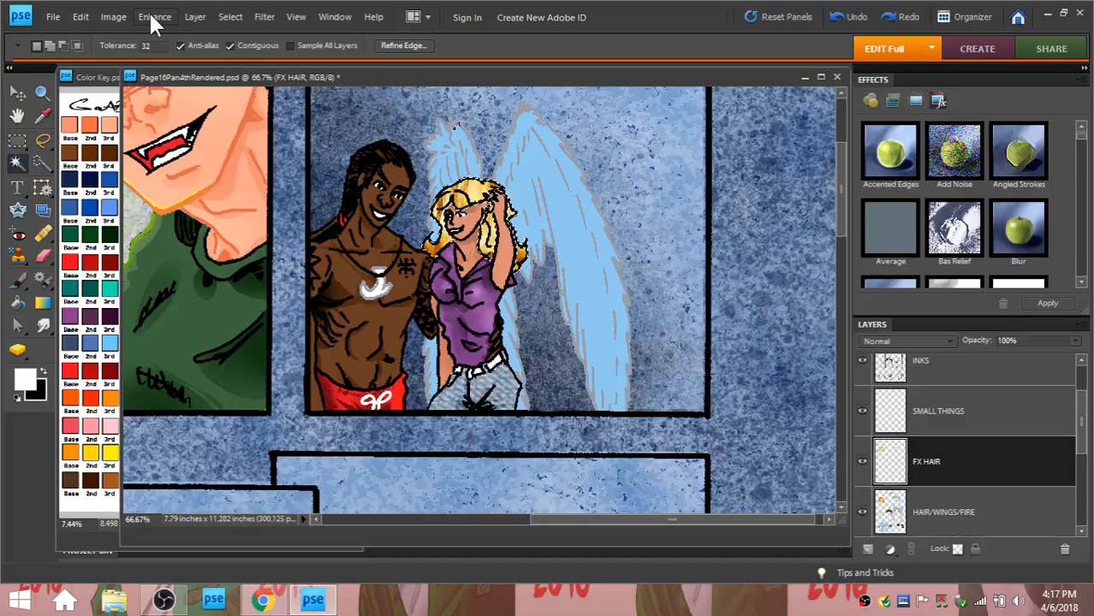
Run a second Color Variations pass to push the hair to saturated cartoon blonde.
{"action": "left_click", "coordinate": [154, 17]}
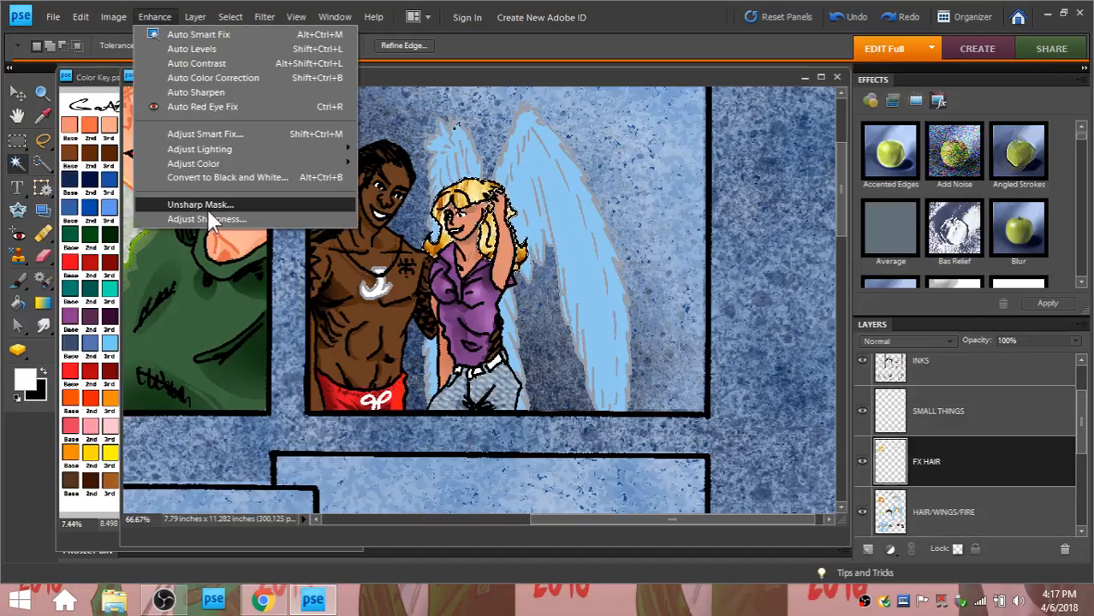
{"action": "mouse_move", "coordinate": [210, 164]}
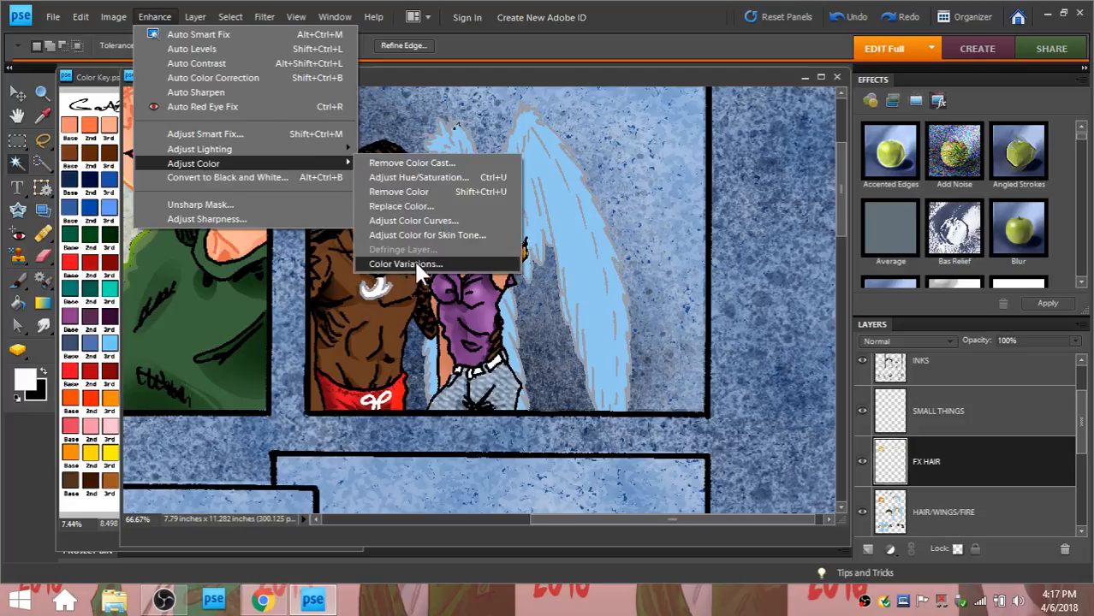
{"action": "left_click", "coordinate": [404, 263]}
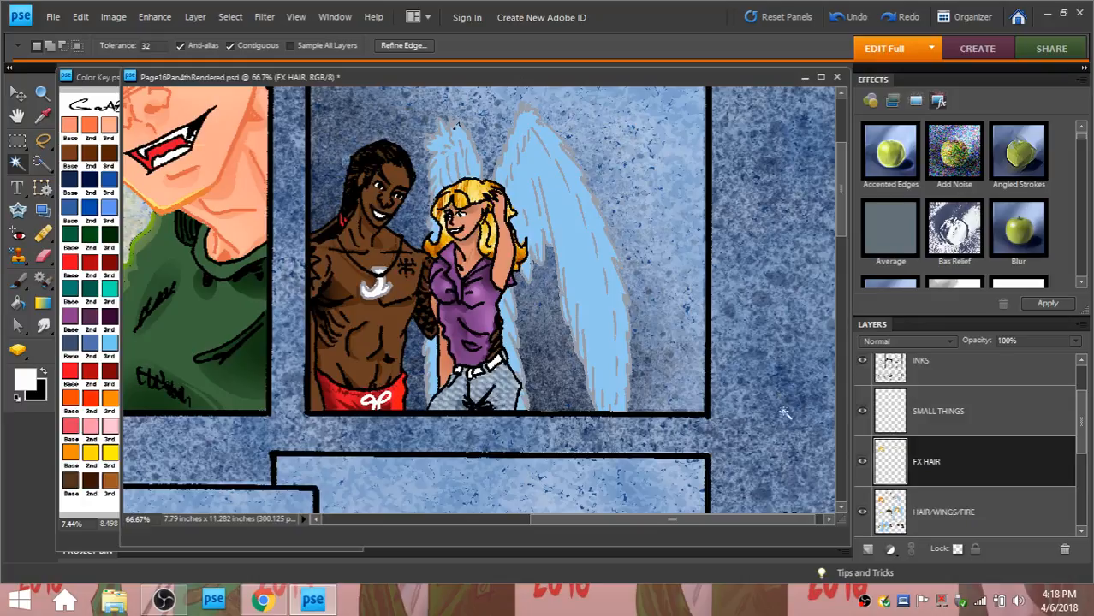
{"action": "mouse_move", "coordinate": [528, 537]}
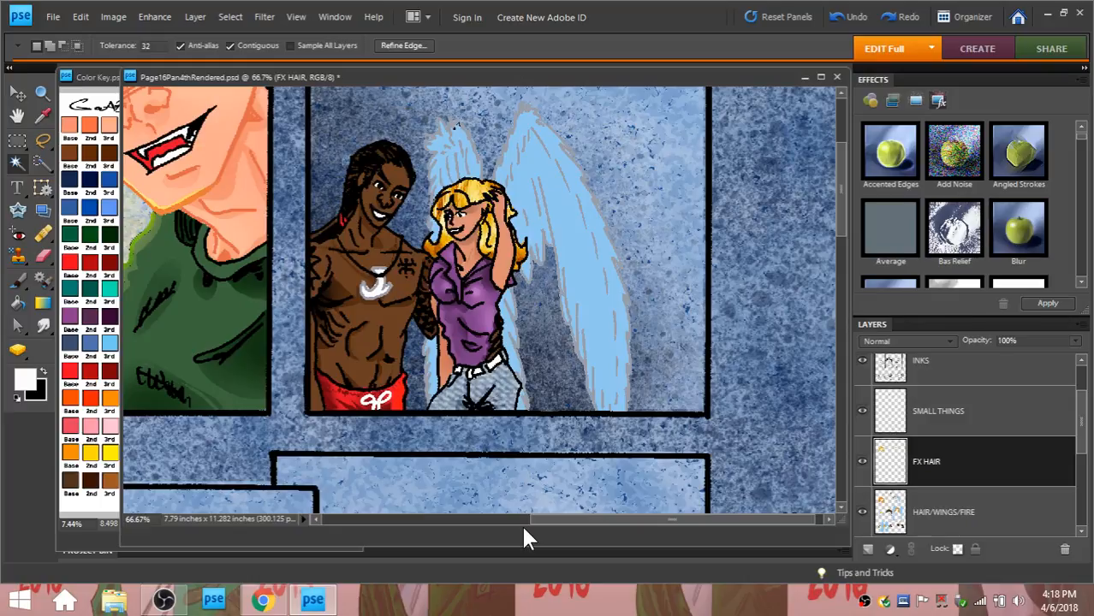
{"action": "mouse_move", "coordinate": [119, 14]}
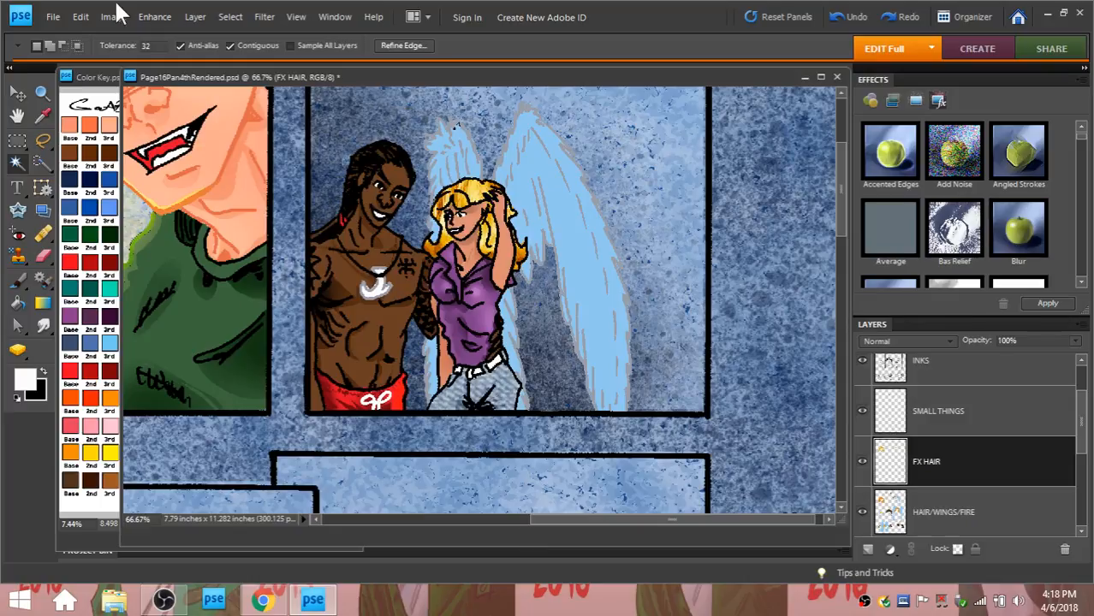
{"action": "mouse_move", "coordinate": [79, 17]}
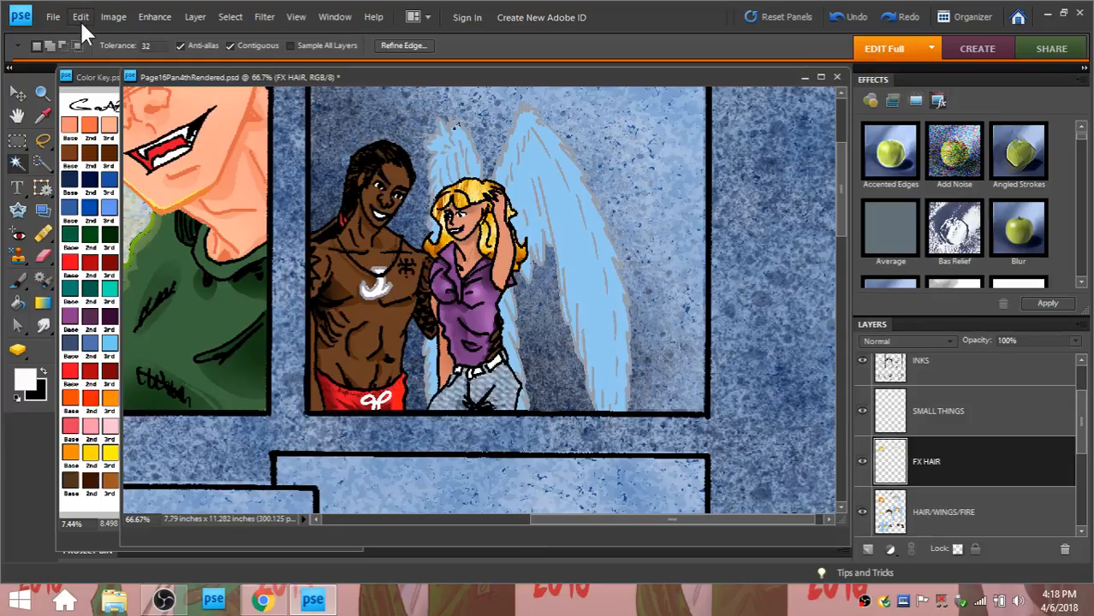
Save the comic page with the textured blonde hair.
{"action": "left_click", "coordinate": [51, 17]}
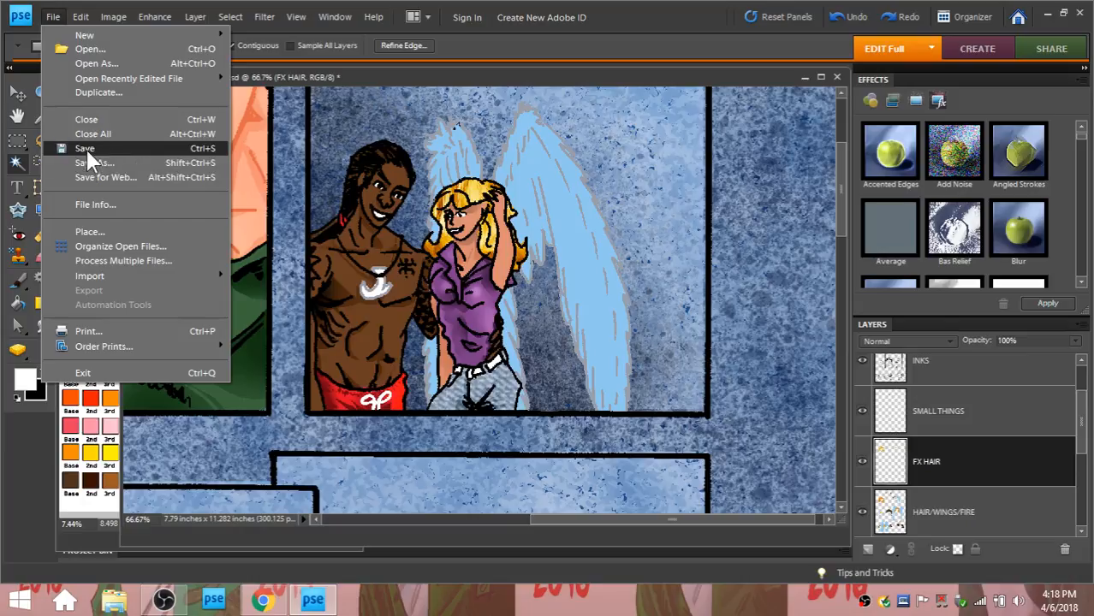